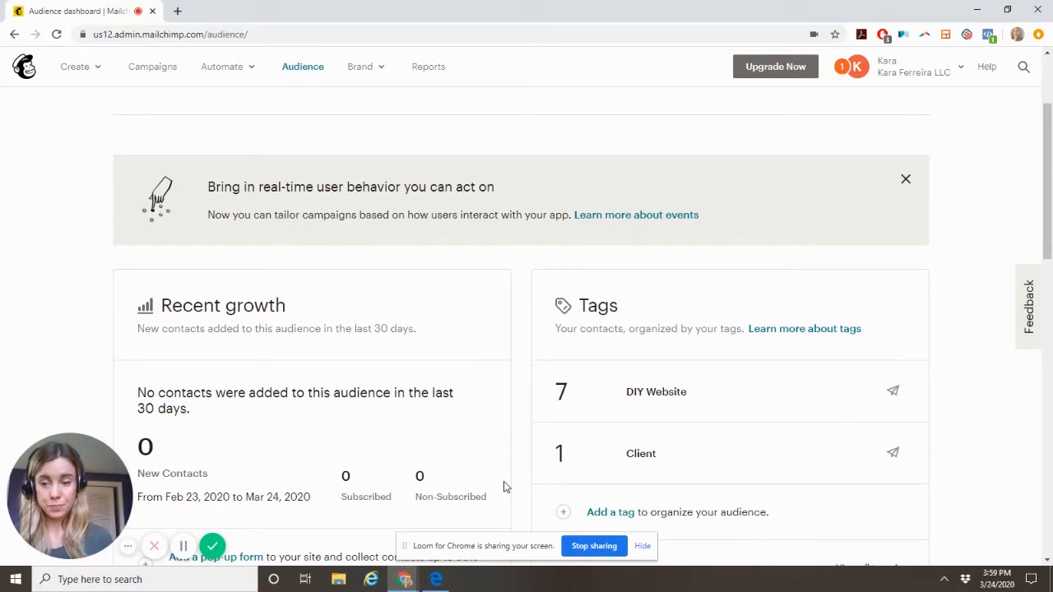
pyautogui.moveTo(398, 410)
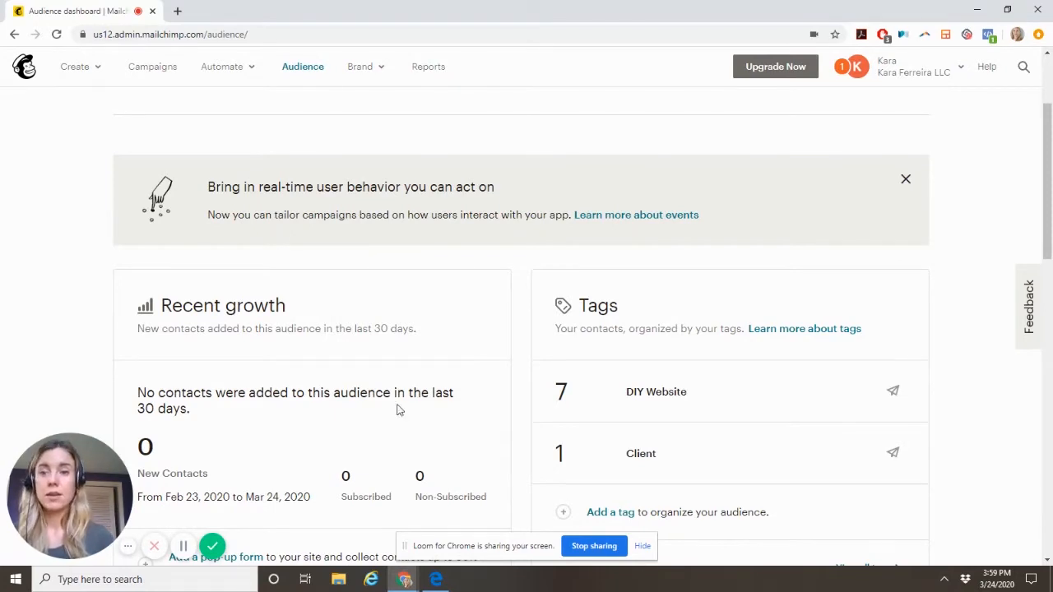
pyautogui.moveTo(221, 79)
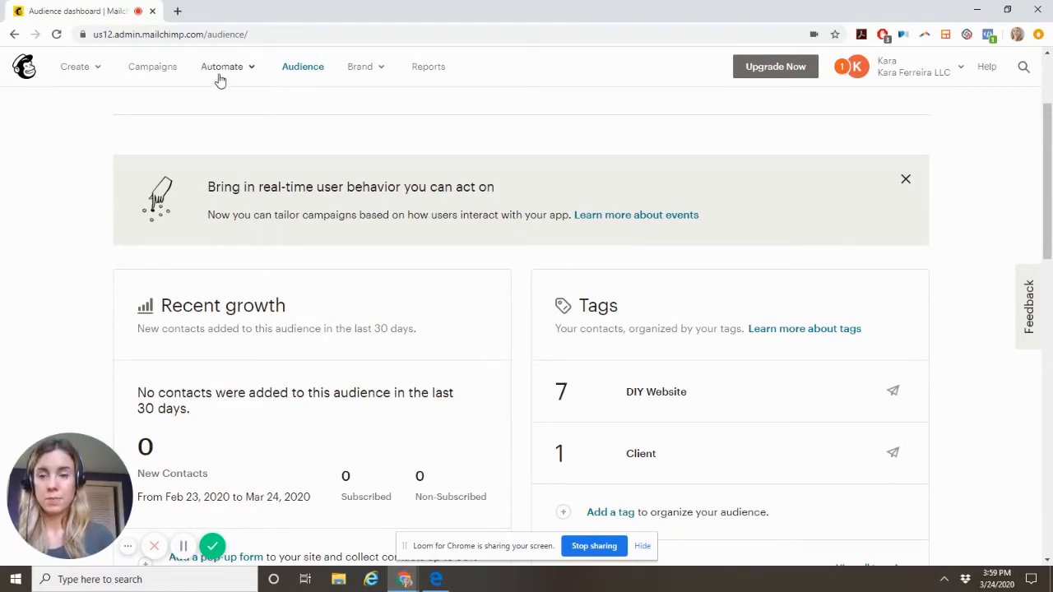
pyautogui.moveTo(207, 74)
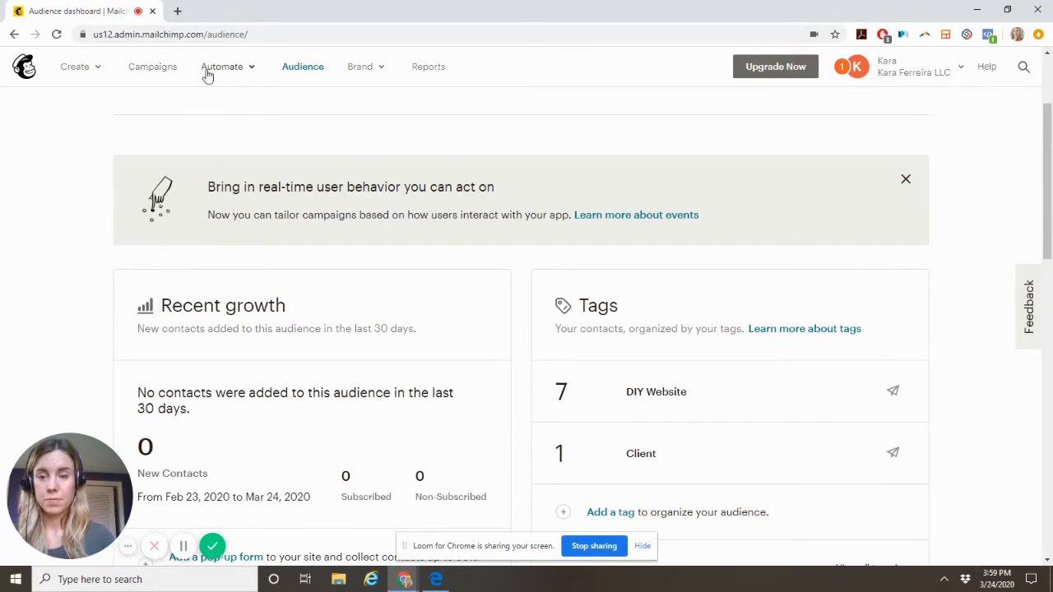
# Go to the Campaigns list from the audience dashboard.
pyautogui.click(152, 66)
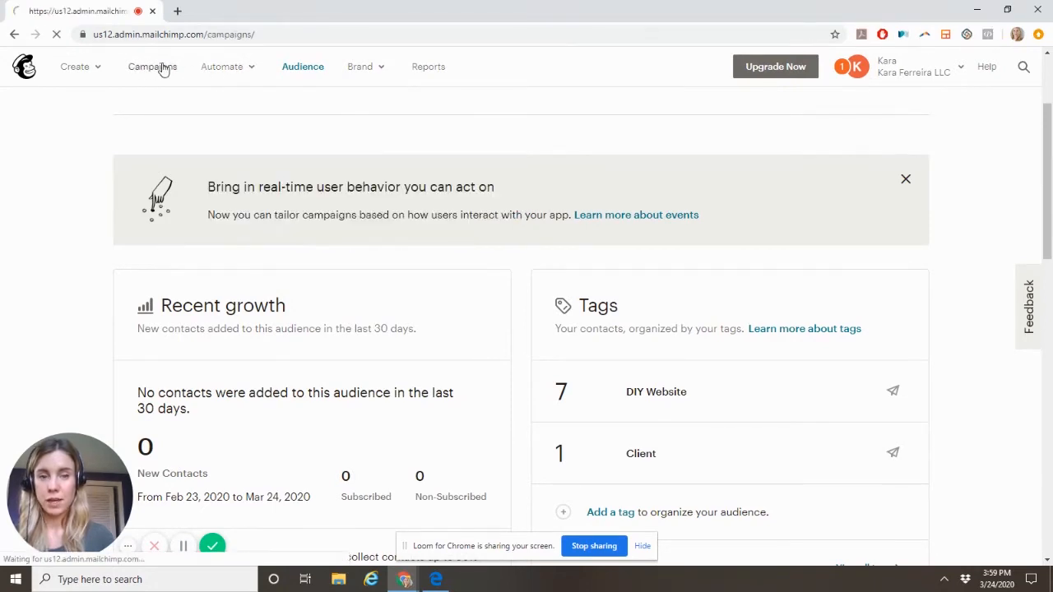
pyautogui.click(155, 66)
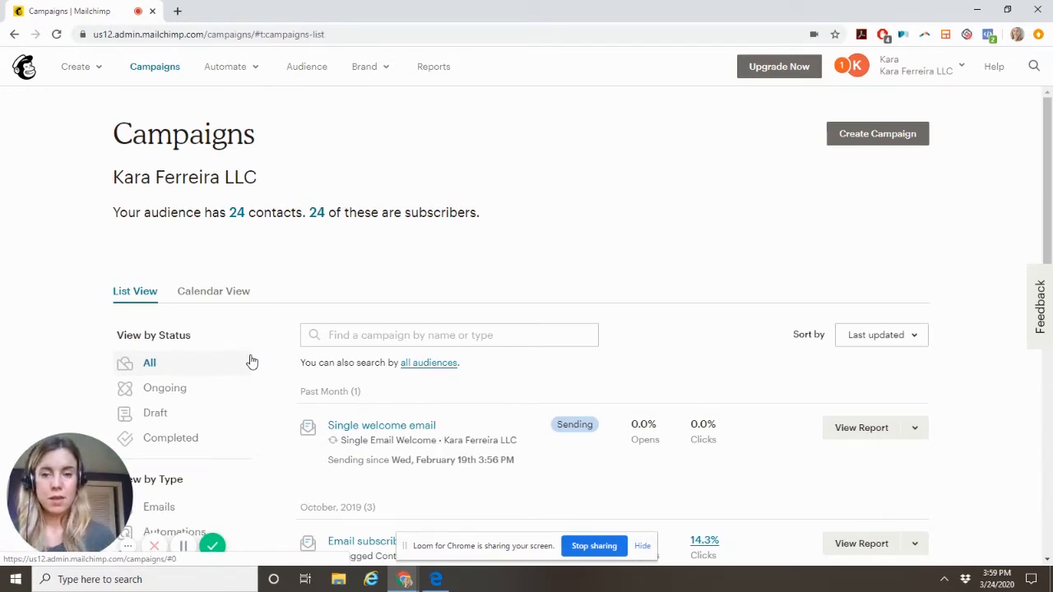
pyautogui.scroll(-3)
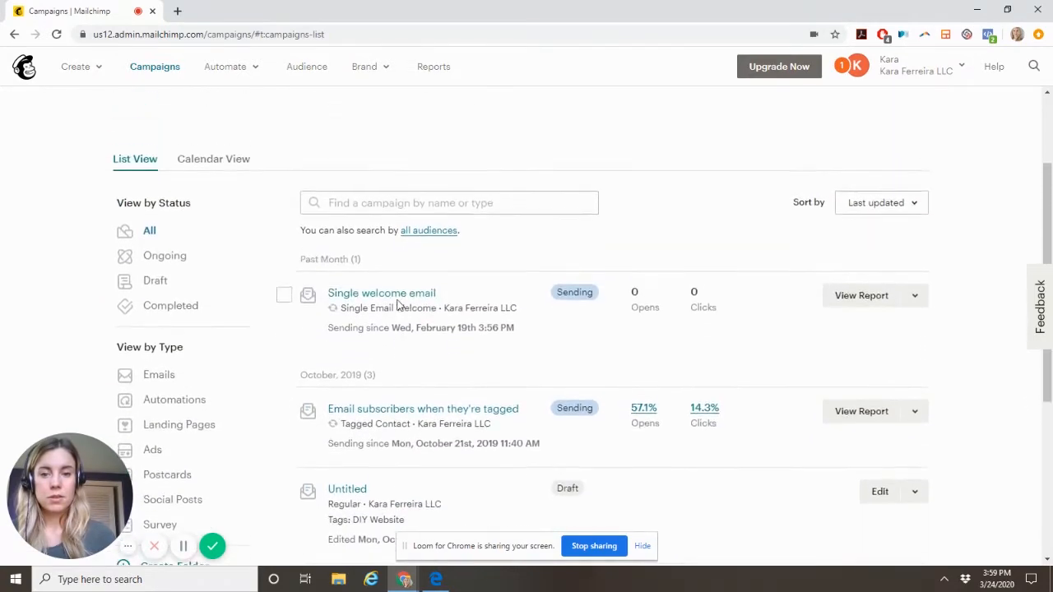
pyautogui.scroll(3)
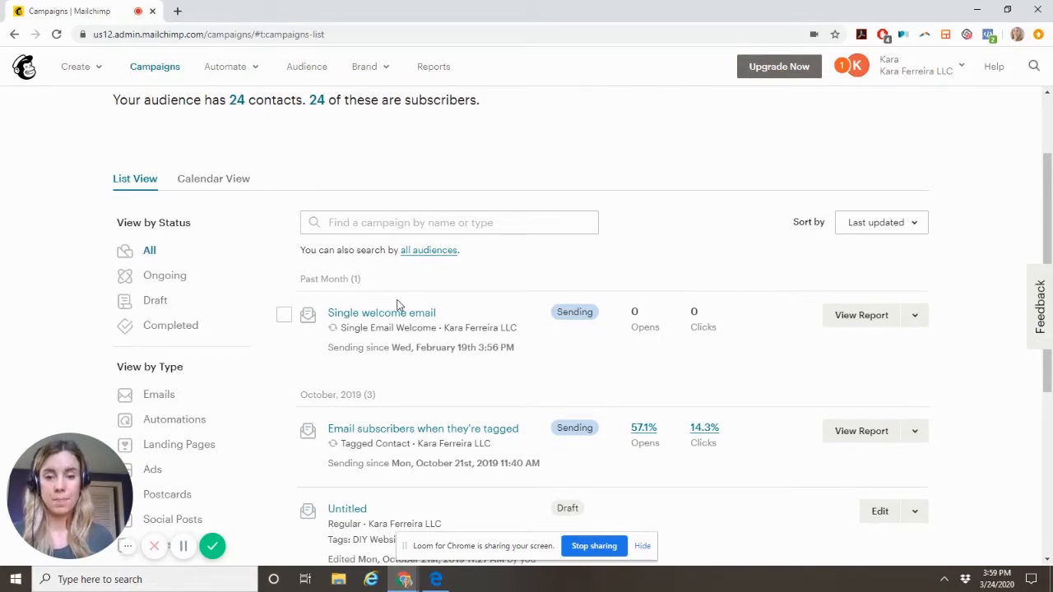
pyautogui.moveTo(915, 316)
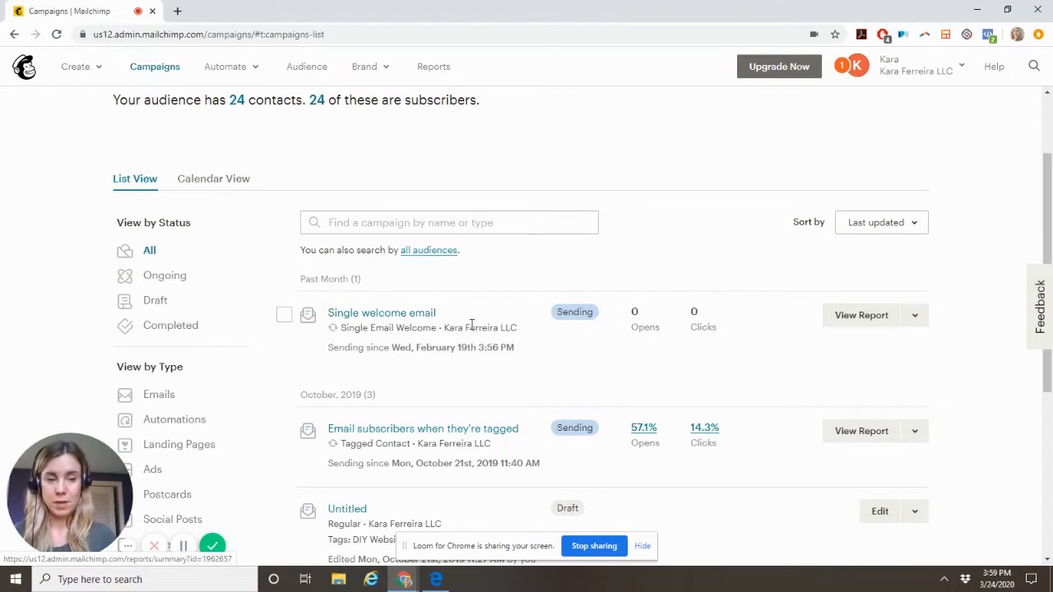
pyautogui.scroll(3)
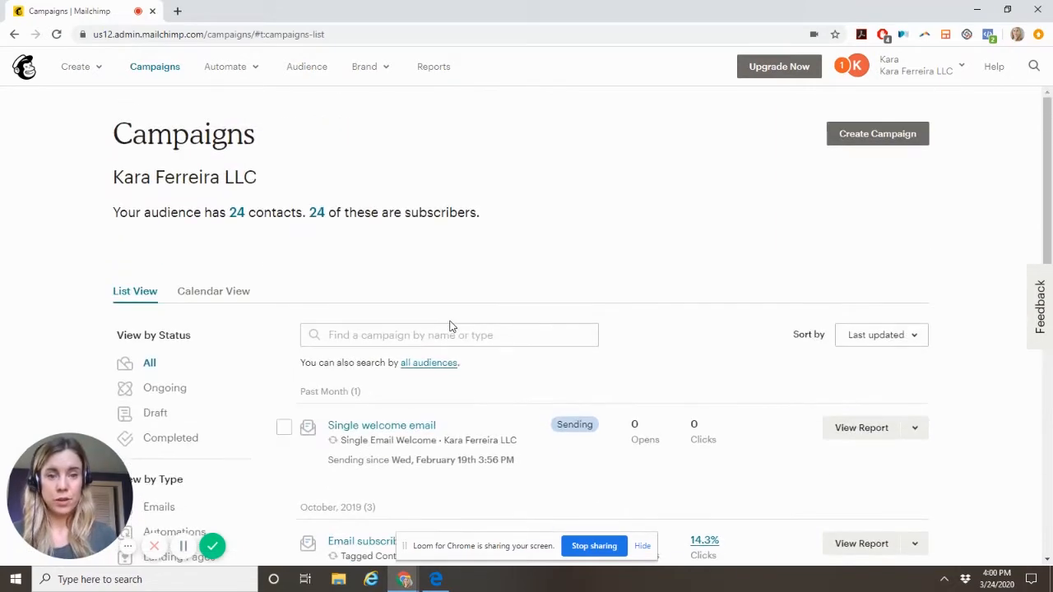
# Start a new automated email campaign using the Welcome new subscribers template.
pyautogui.click(876, 133)
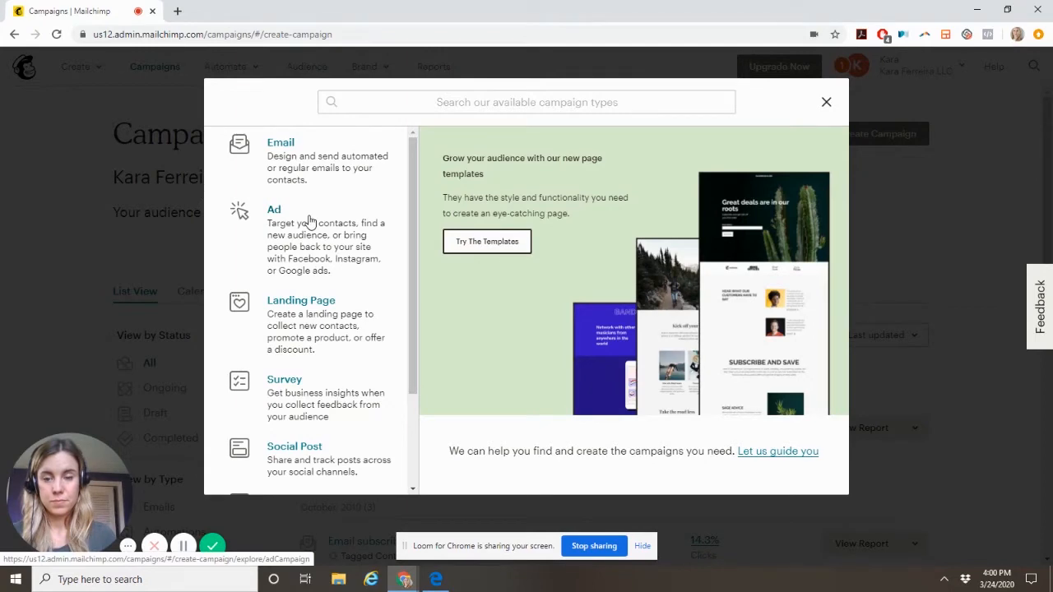
pyautogui.click(280, 142)
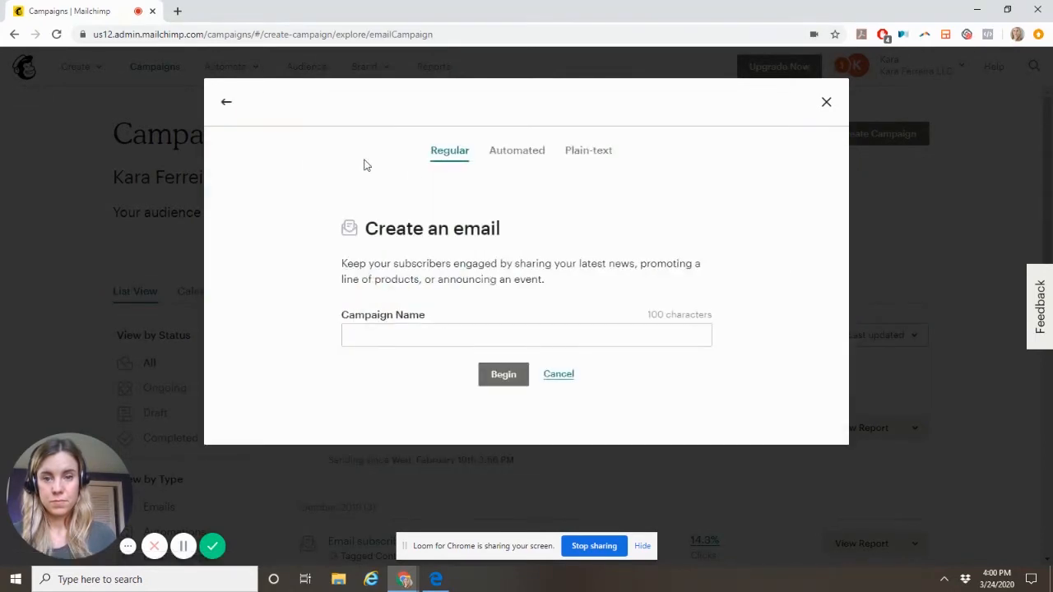
pyautogui.click(517, 150)
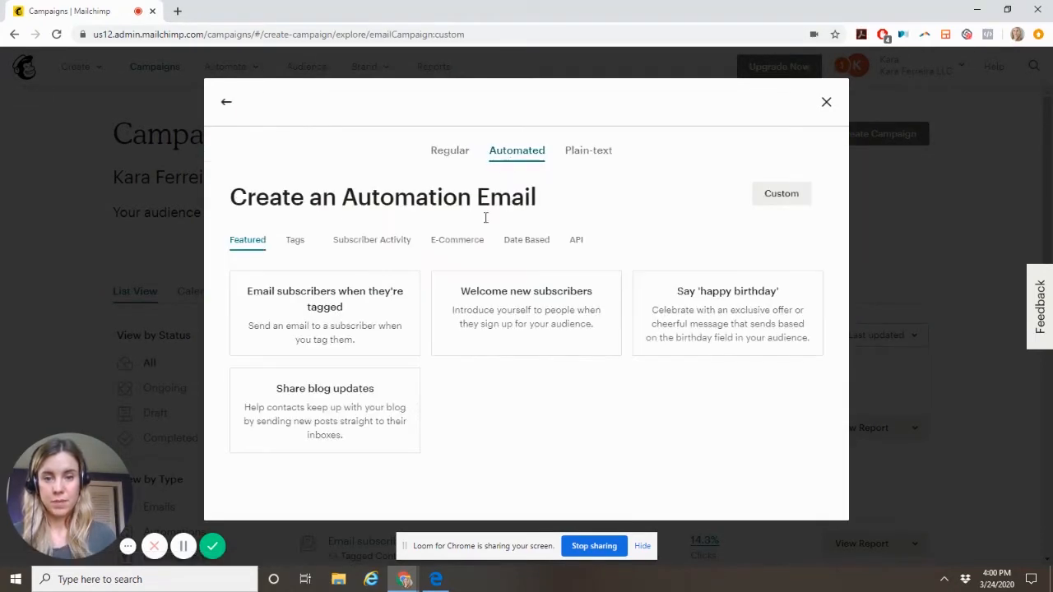
pyautogui.click(527, 312)
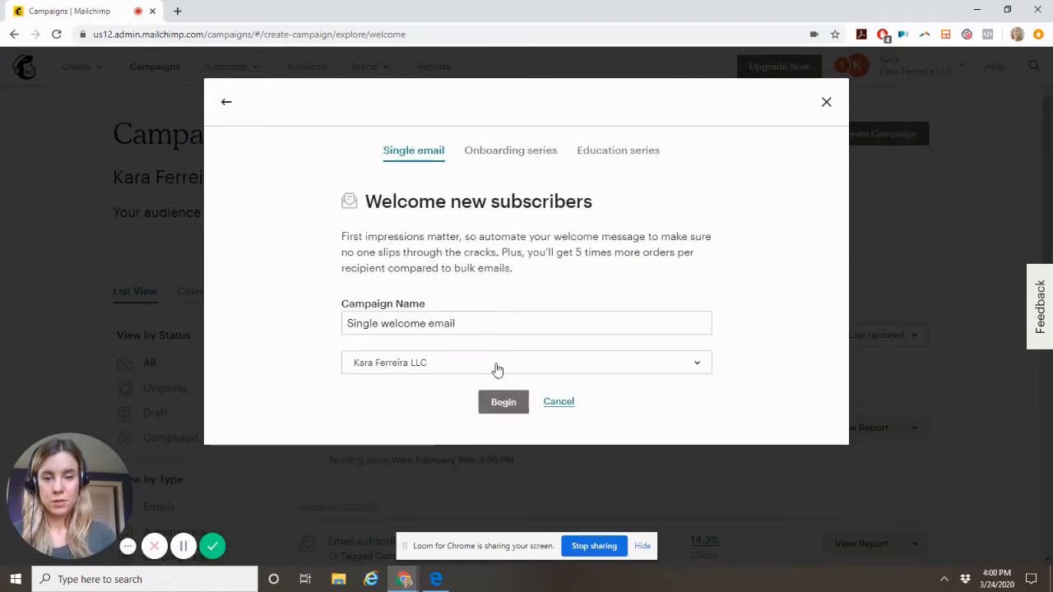
# Name the automation 'Online Course Check In' and begin building it.
pyautogui.click(526, 323)
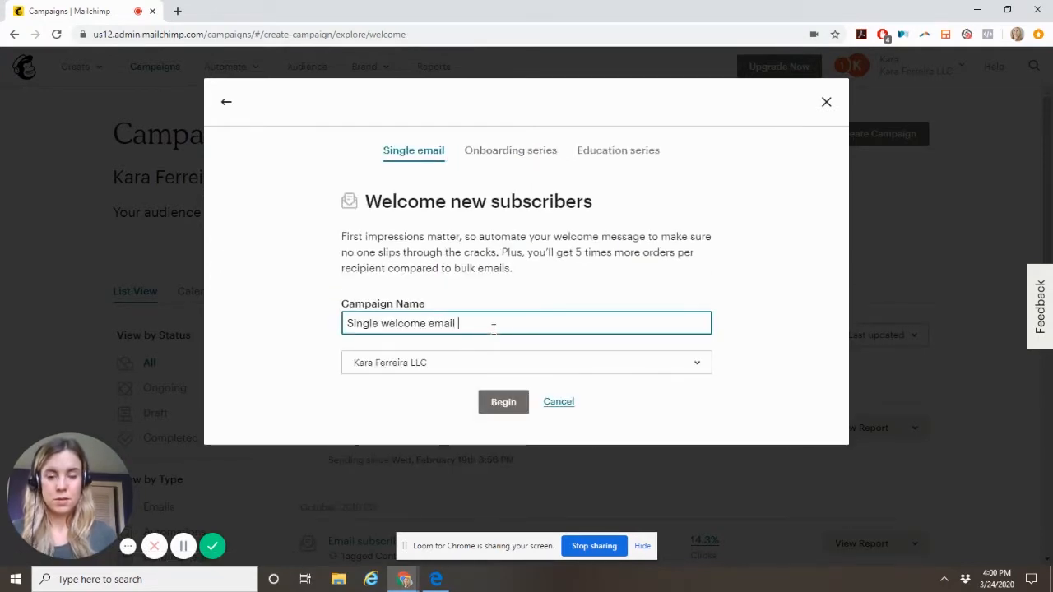
pyautogui.write('Online')
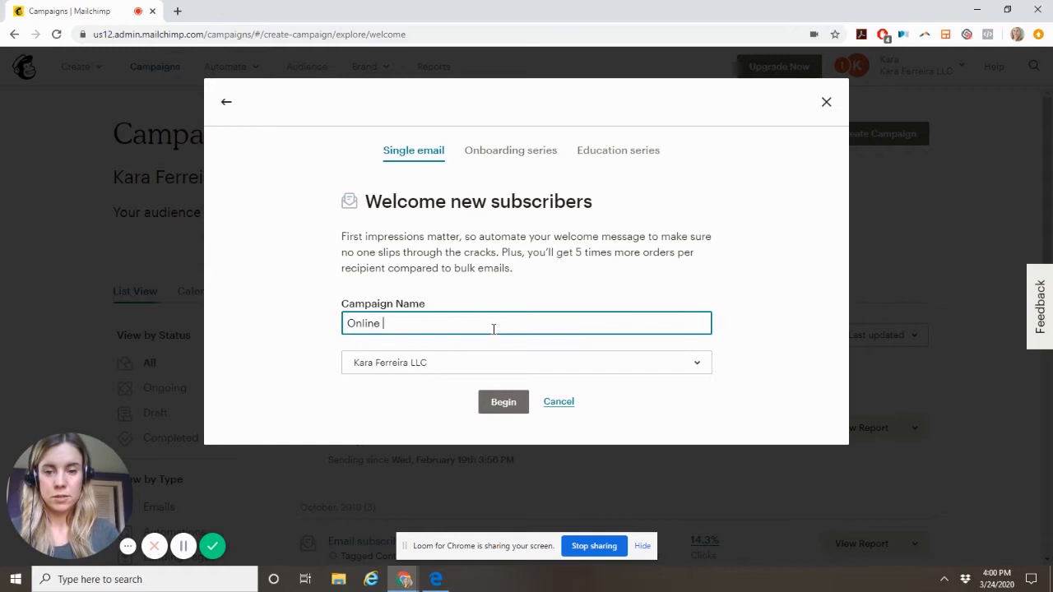
pyautogui.write('Course Check In')
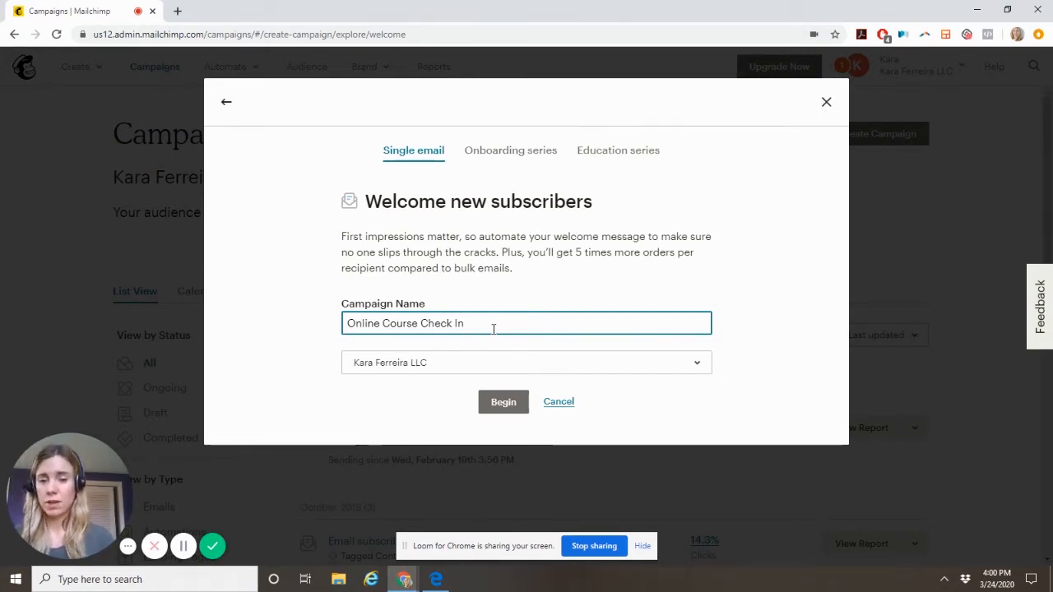
pyautogui.click(503, 401)
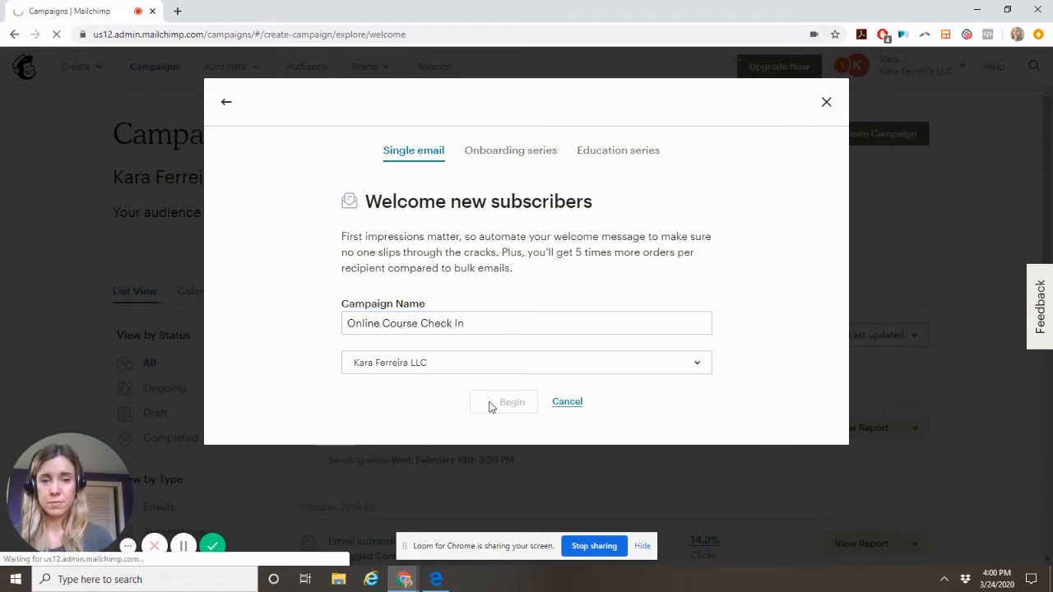
# Change the sending delay to 1 day after a subscriber joins and save it.
pyautogui.click(503, 402)
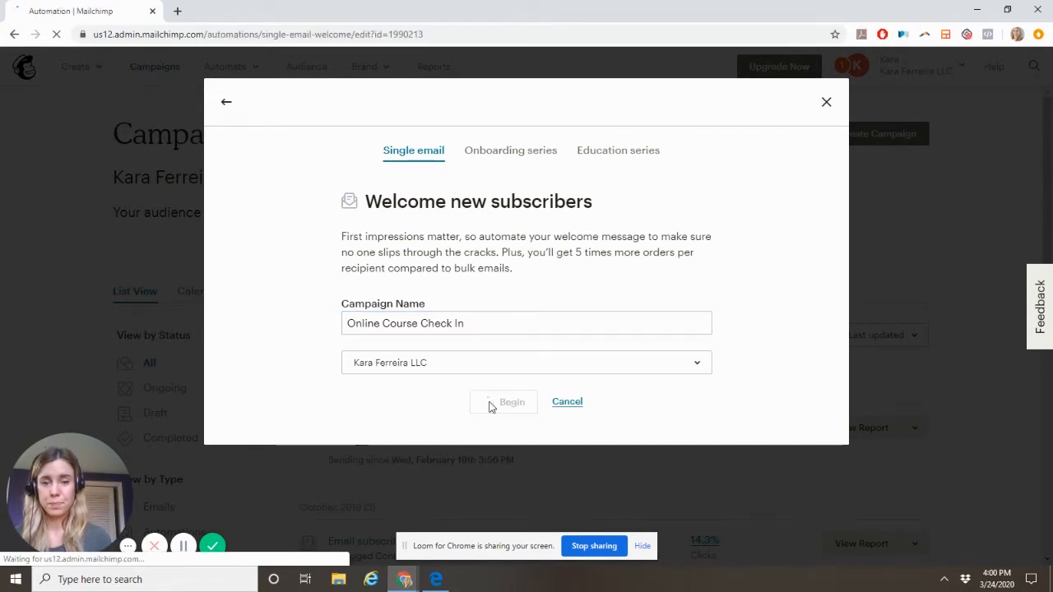
pyautogui.click(503, 402)
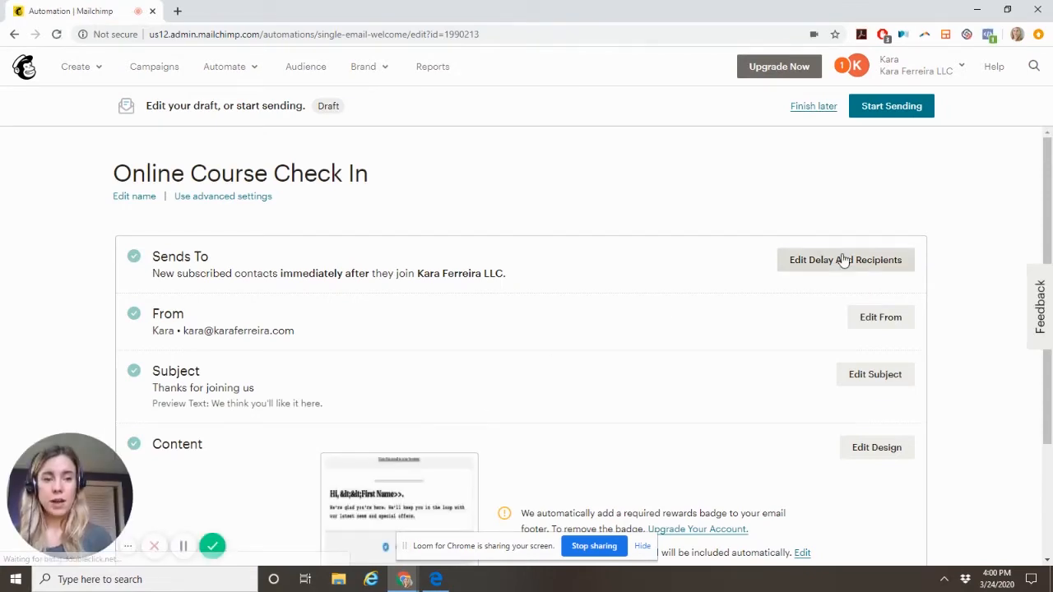
pyautogui.click(845, 260)
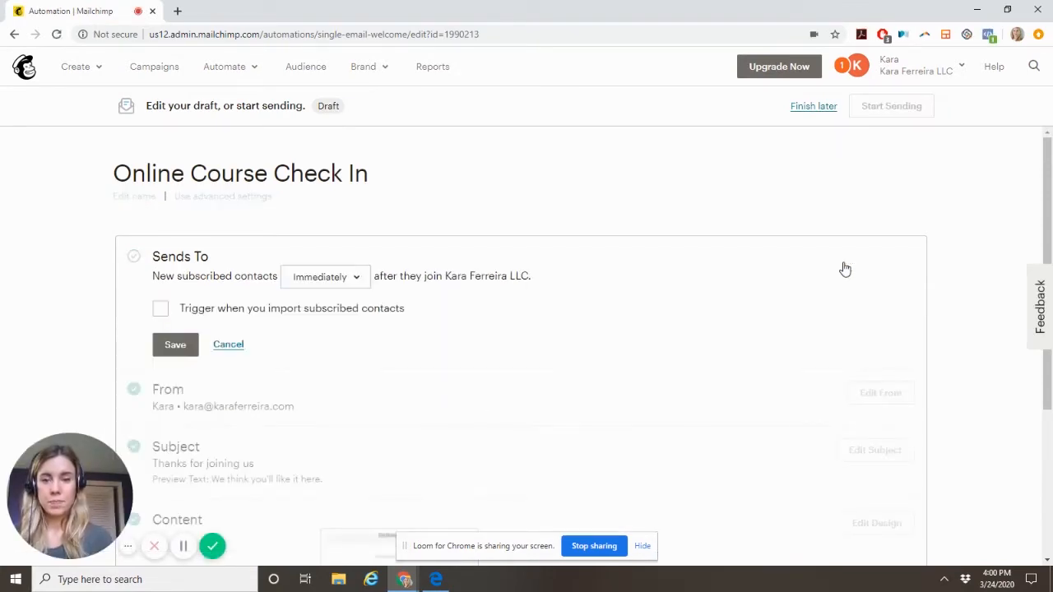
pyautogui.moveTo(642, 323)
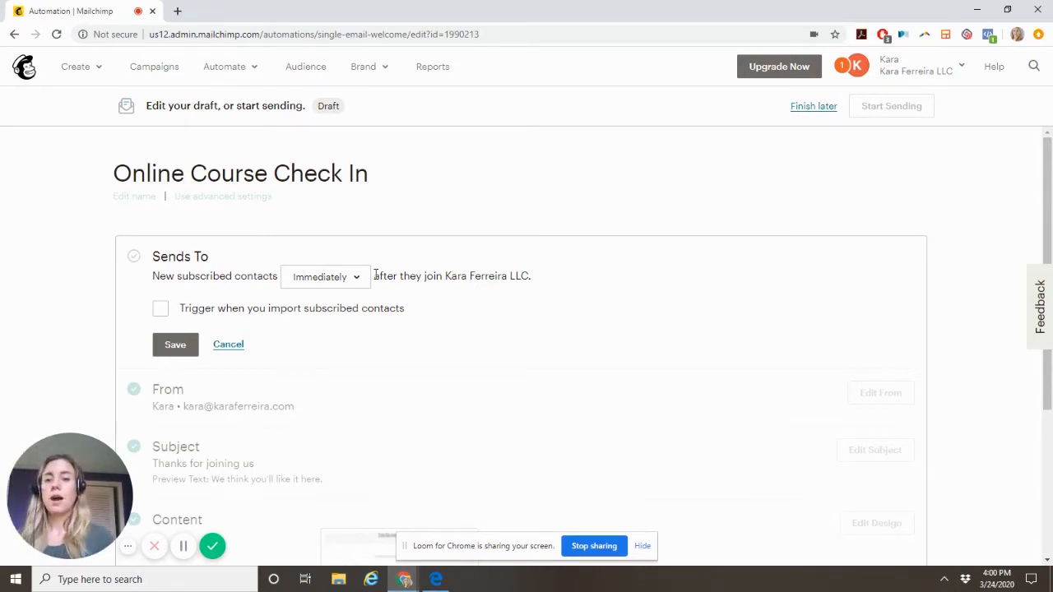
pyautogui.click(324, 276)
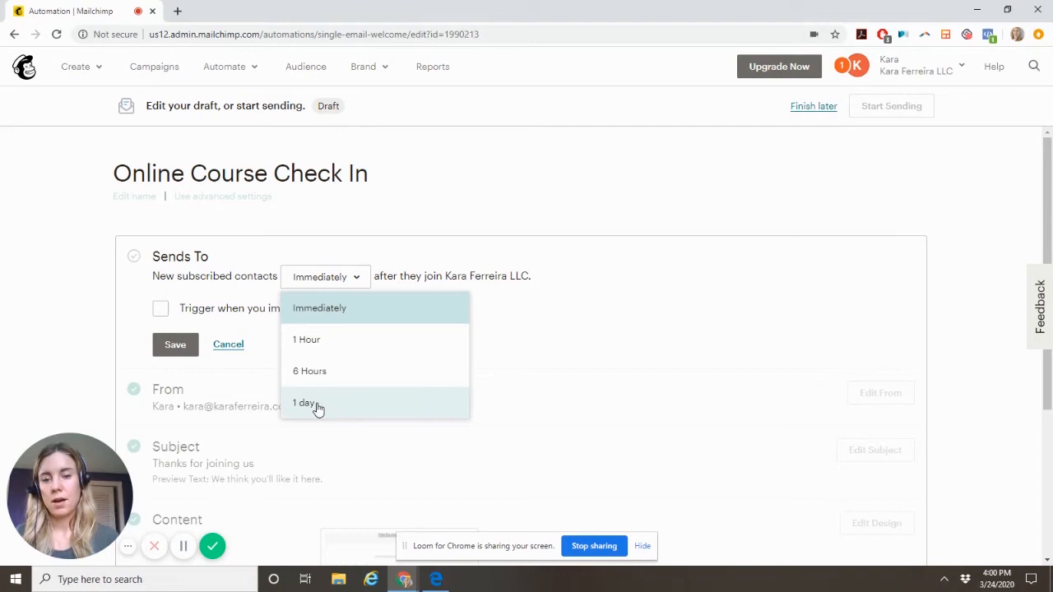
pyautogui.click(304, 401)
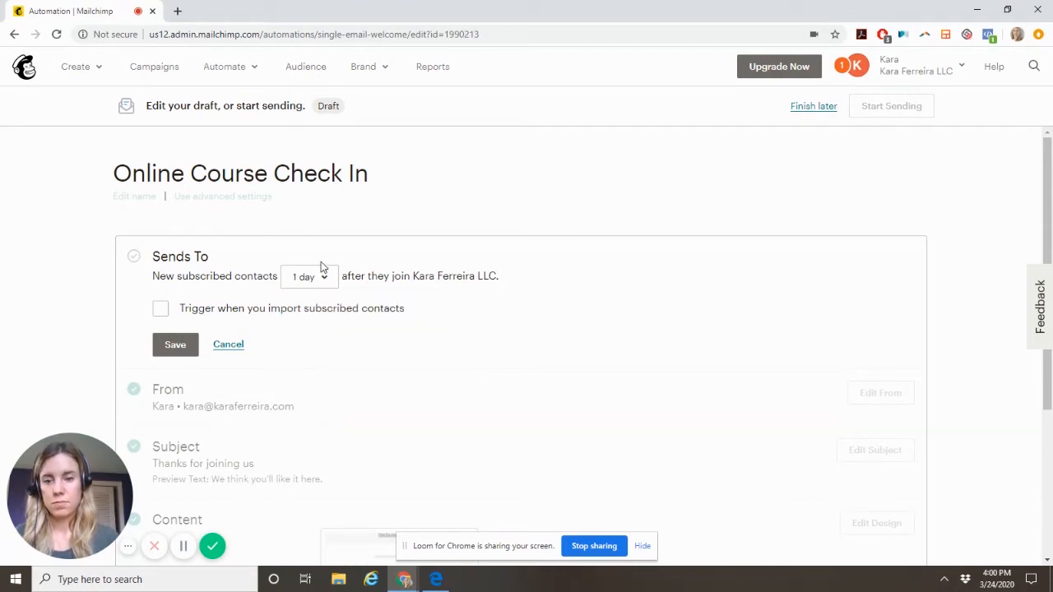
pyautogui.moveTo(306, 359)
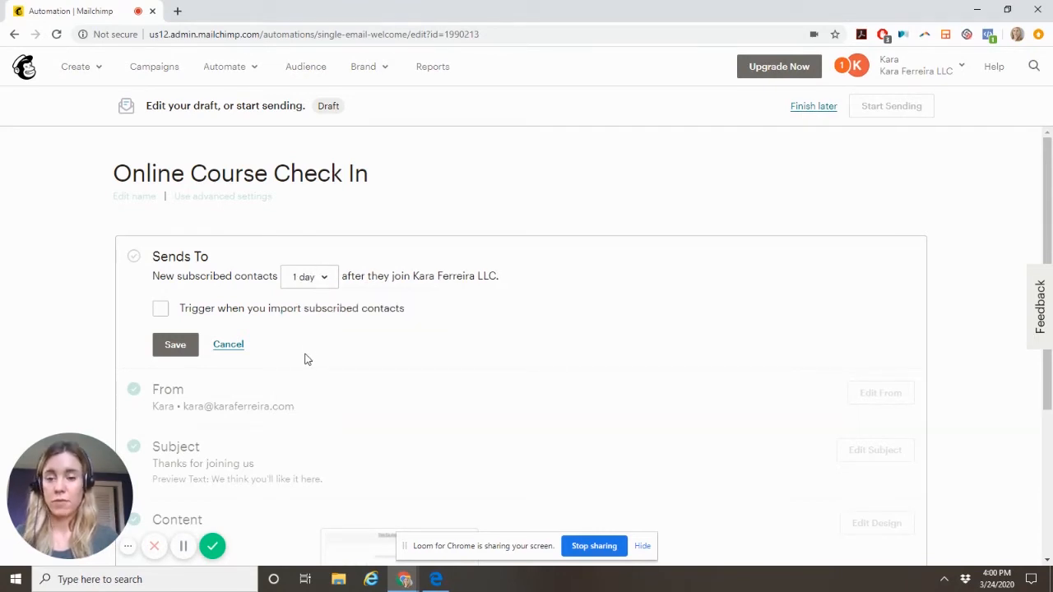
pyautogui.click(174, 344)
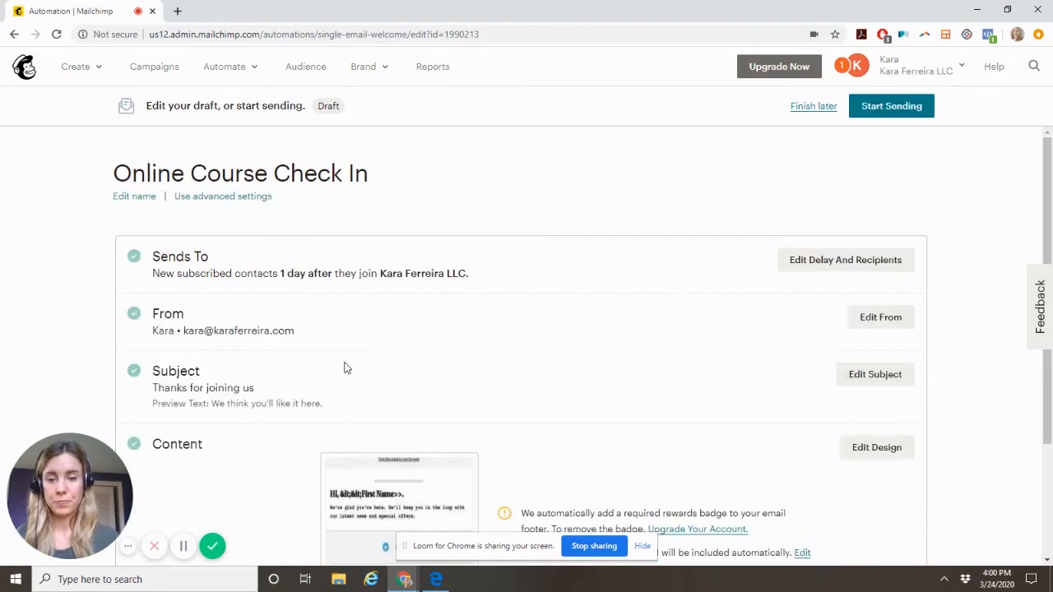
pyautogui.scroll(-3)
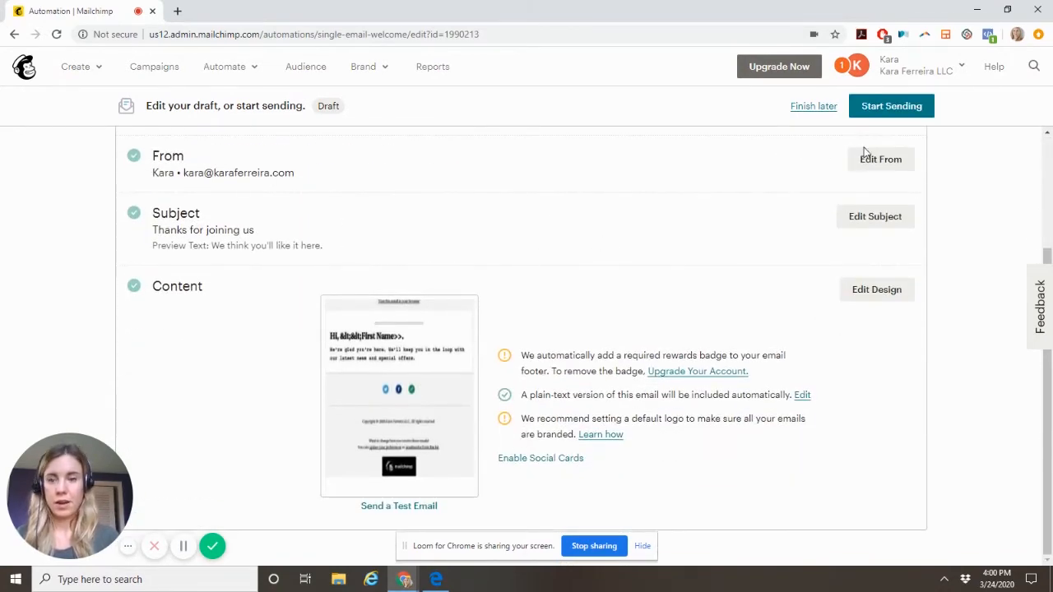
pyautogui.scroll(3)
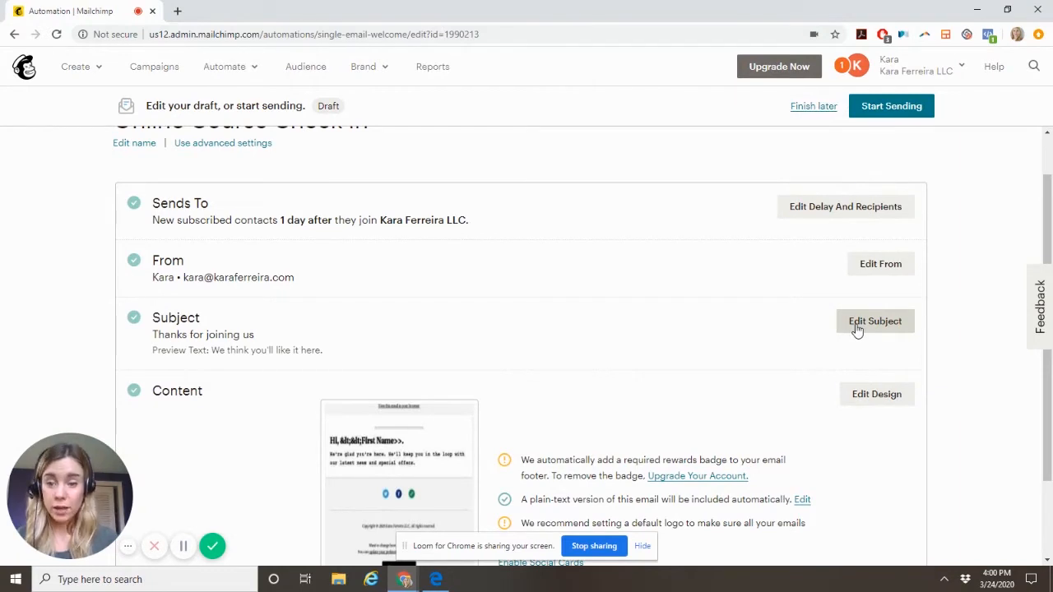
pyautogui.moveTo(875, 395)
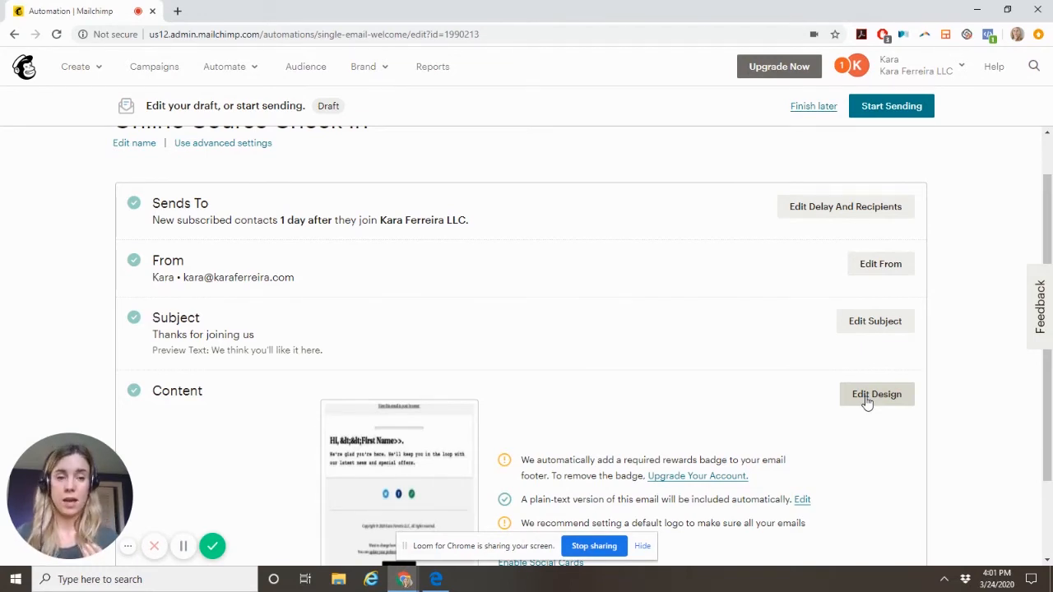
pyautogui.moveTo(872, 204)
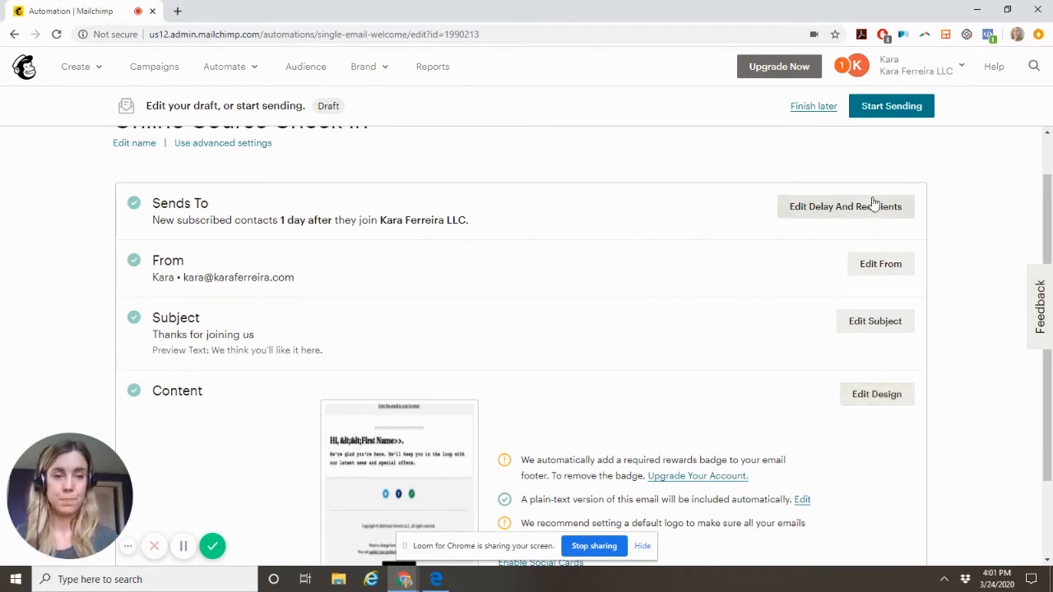
# Start sending the Online Course Check In automation and return to Campaigns.
pyautogui.click(891, 105)
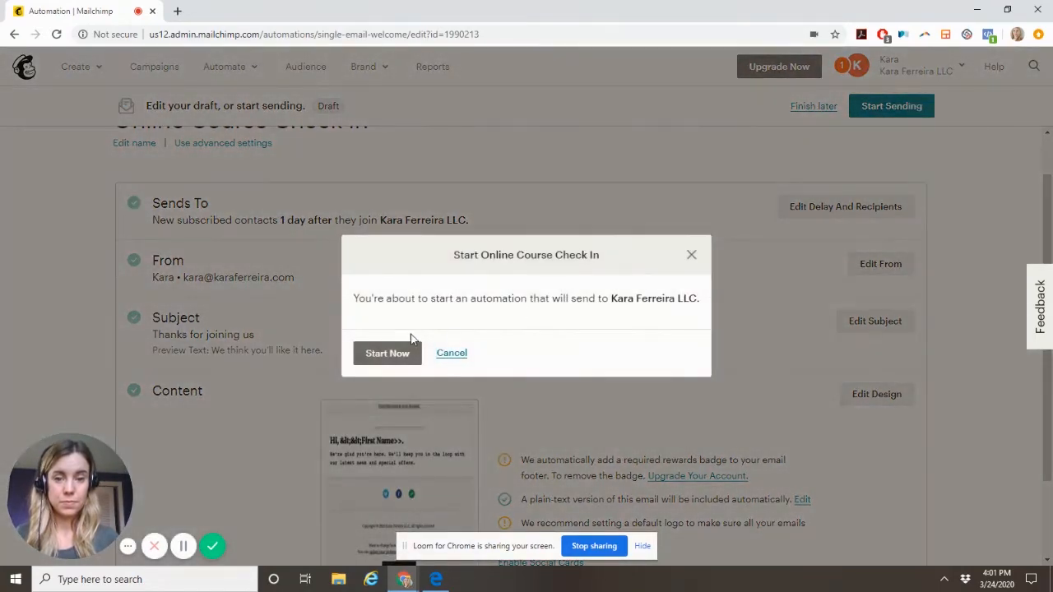
pyautogui.click(386, 352)
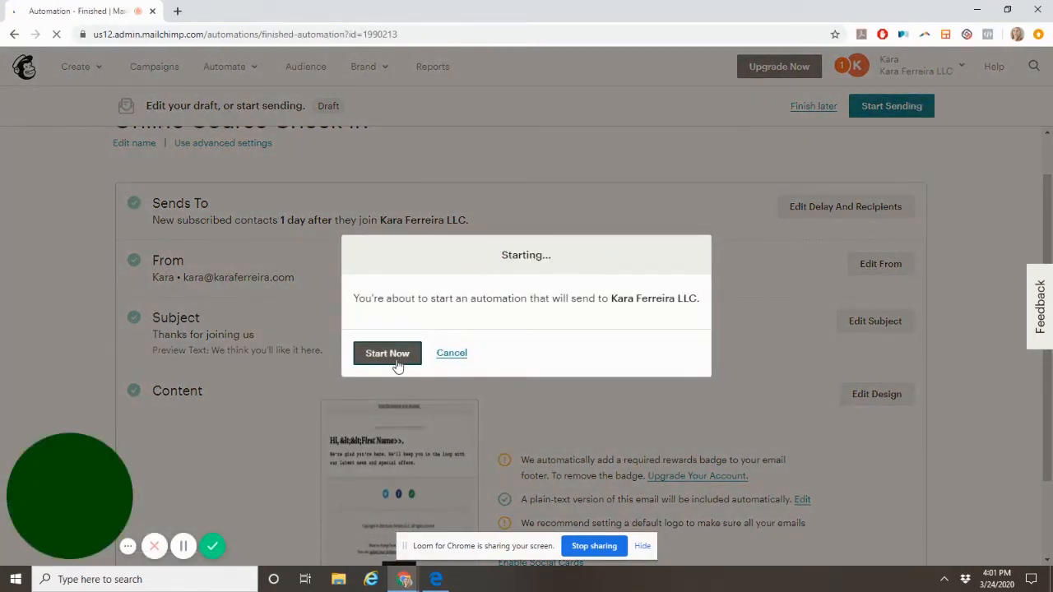
pyautogui.click(387, 352)
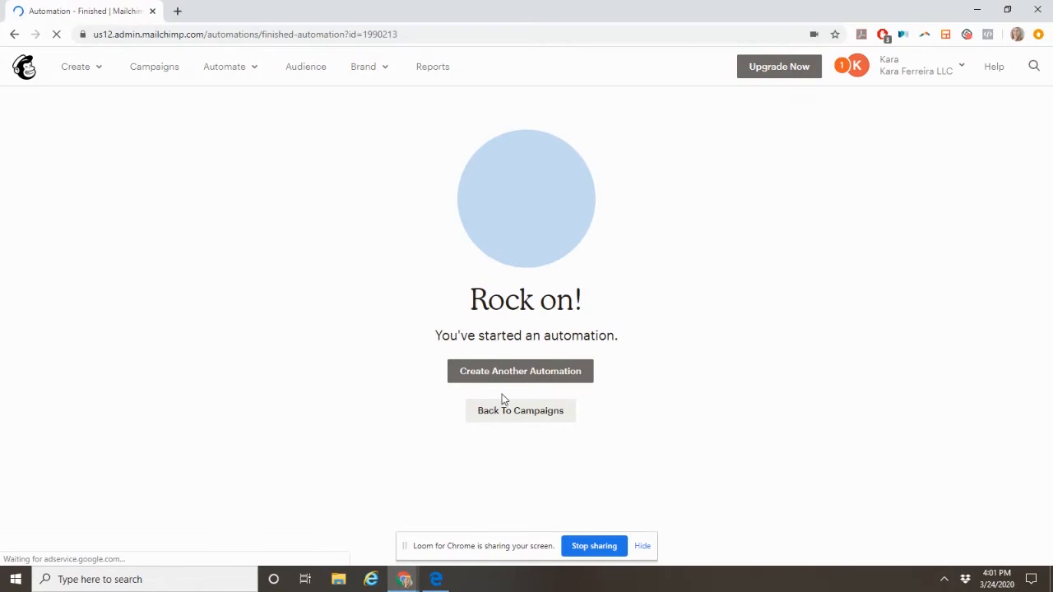
pyautogui.moveTo(520, 411)
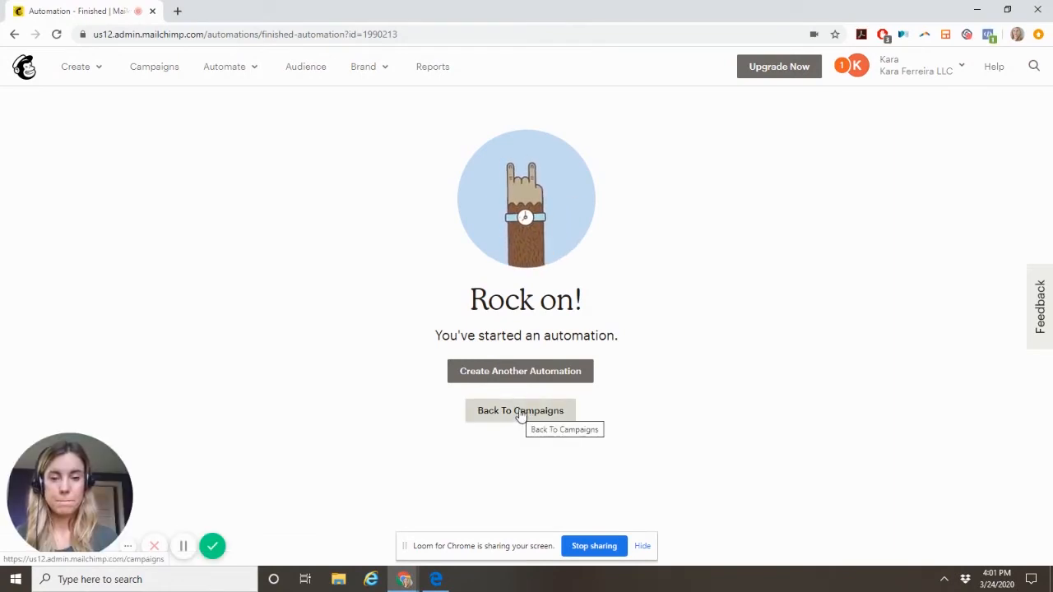
pyautogui.click(520, 411)
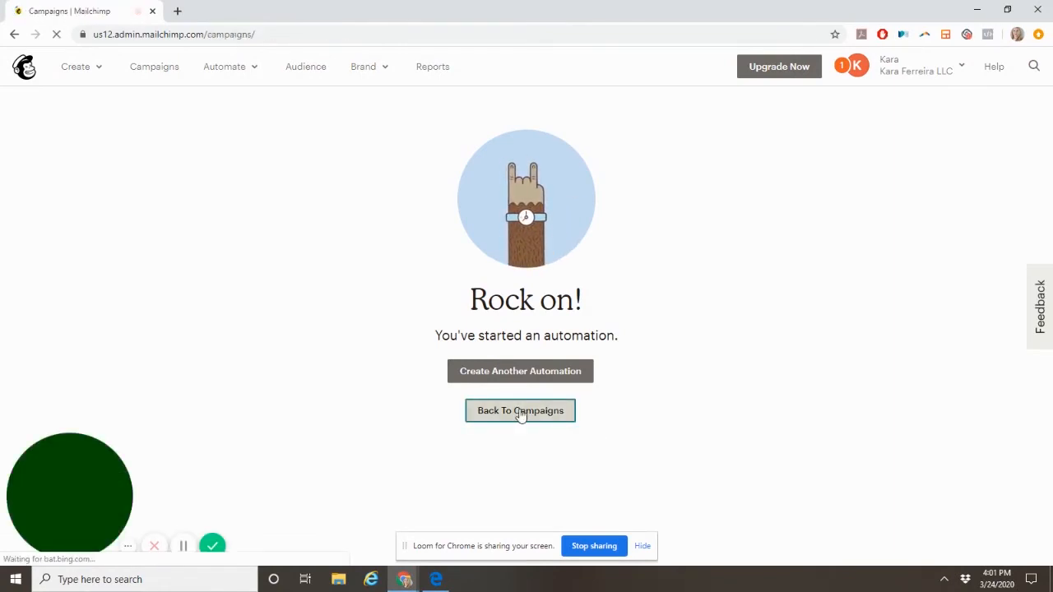
# Review the Campaigns list showing Online Course Check In as Sending.
pyautogui.click(520, 412)
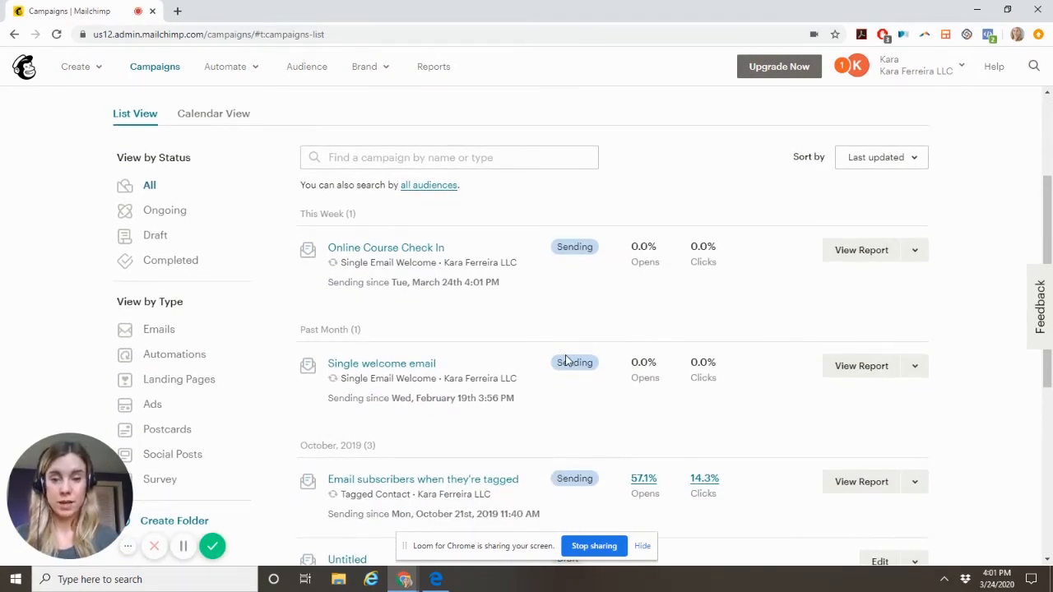
pyautogui.moveTo(566, 395)
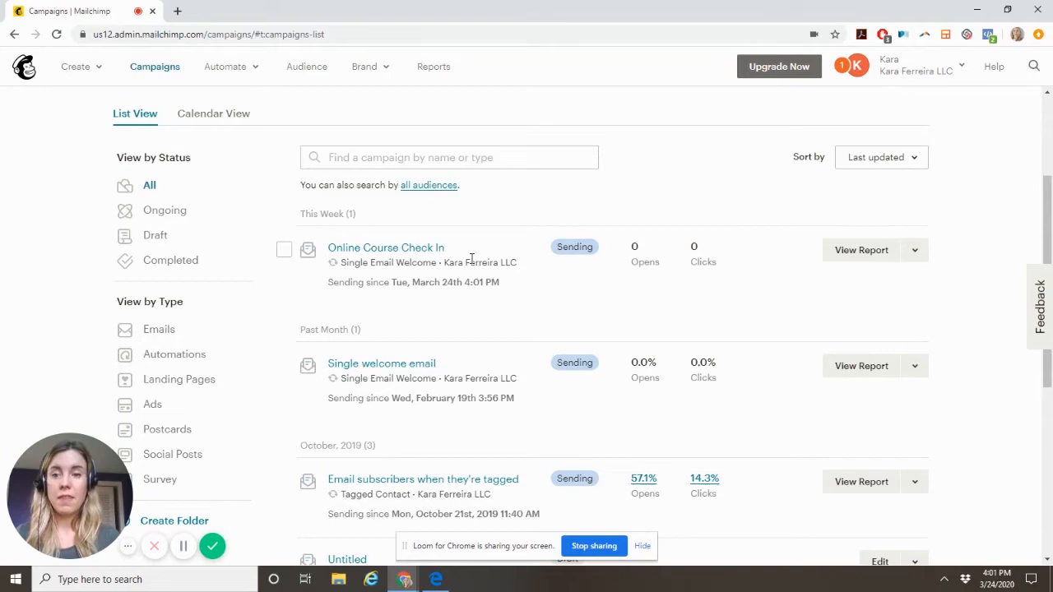
pyautogui.scroll(-3)
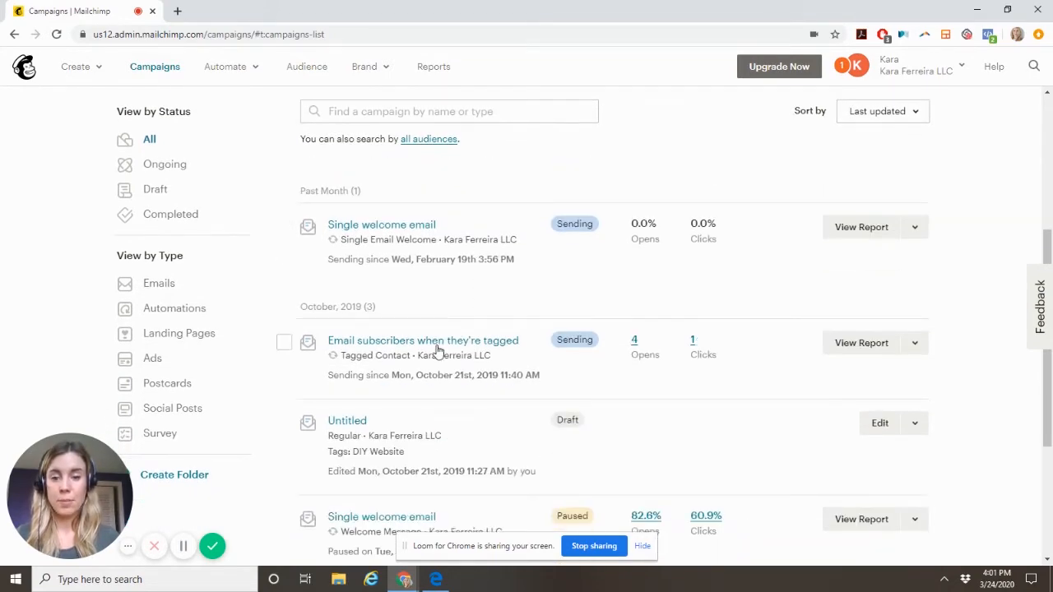
pyautogui.scroll(3)
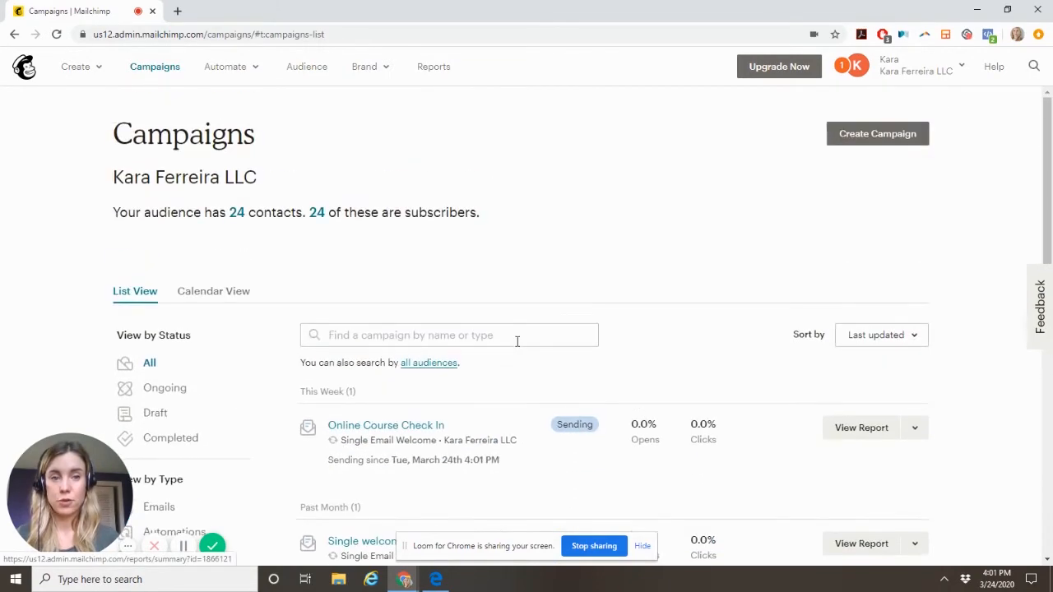
# Start a new automated campaign with 'Email subscribers when they're tagged'.
pyautogui.click(877, 134)
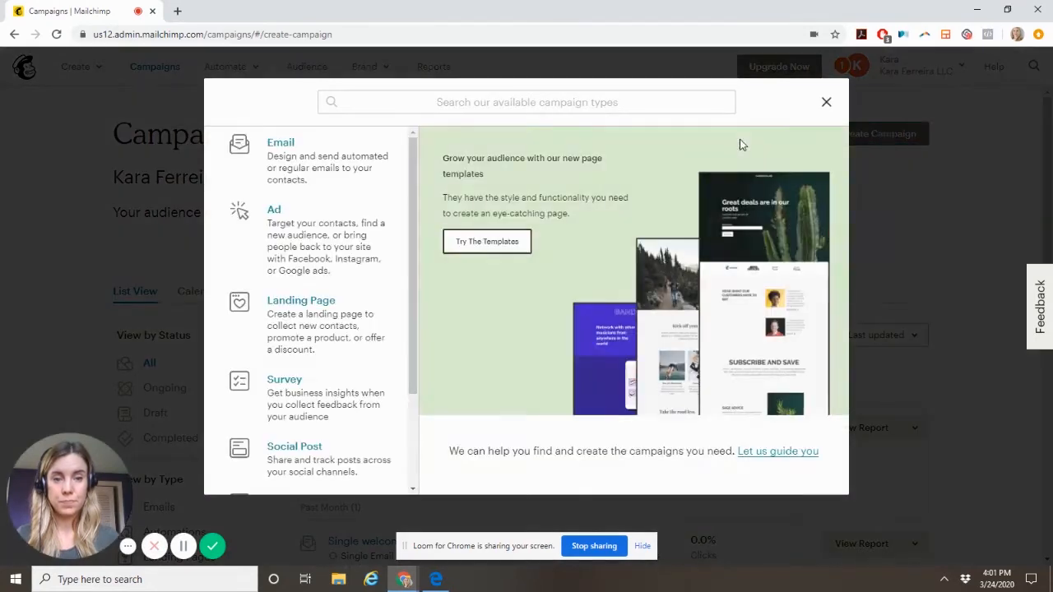
pyautogui.click(279, 142)
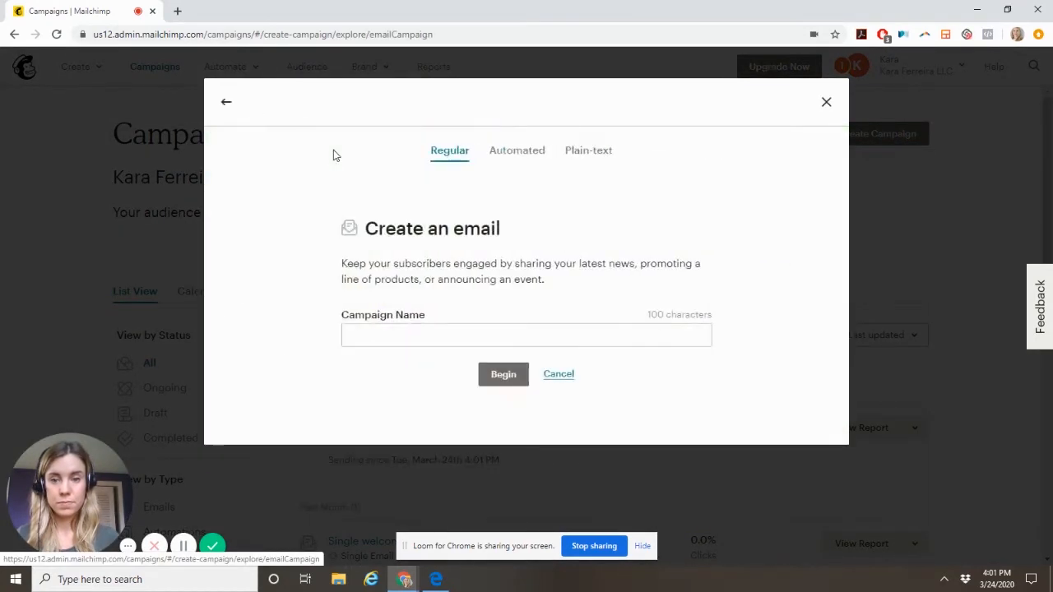
pyautogui.click(516, 151)
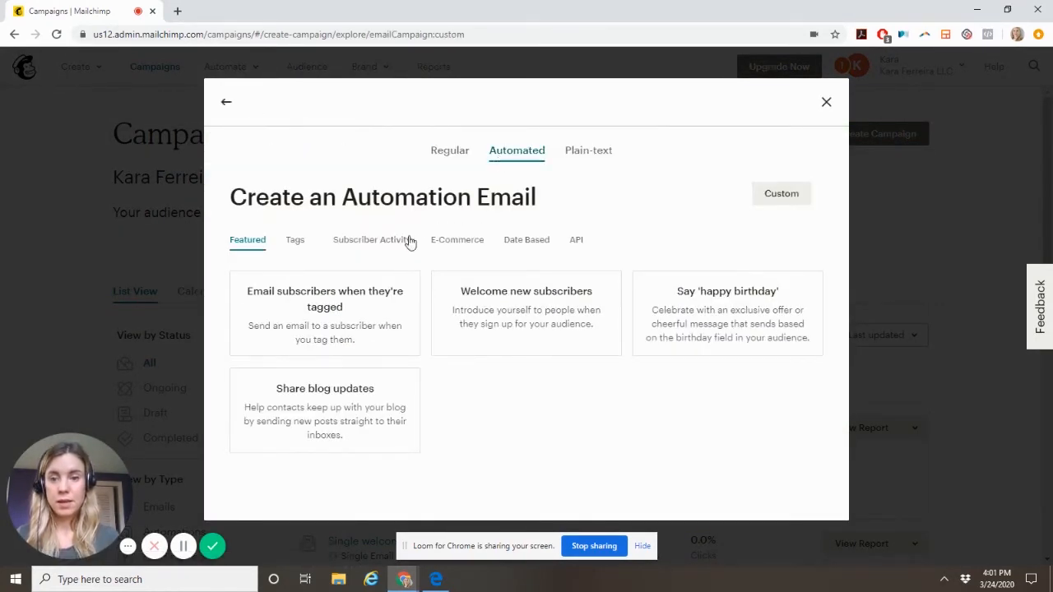
pyautogui.moveTo(385, 311)
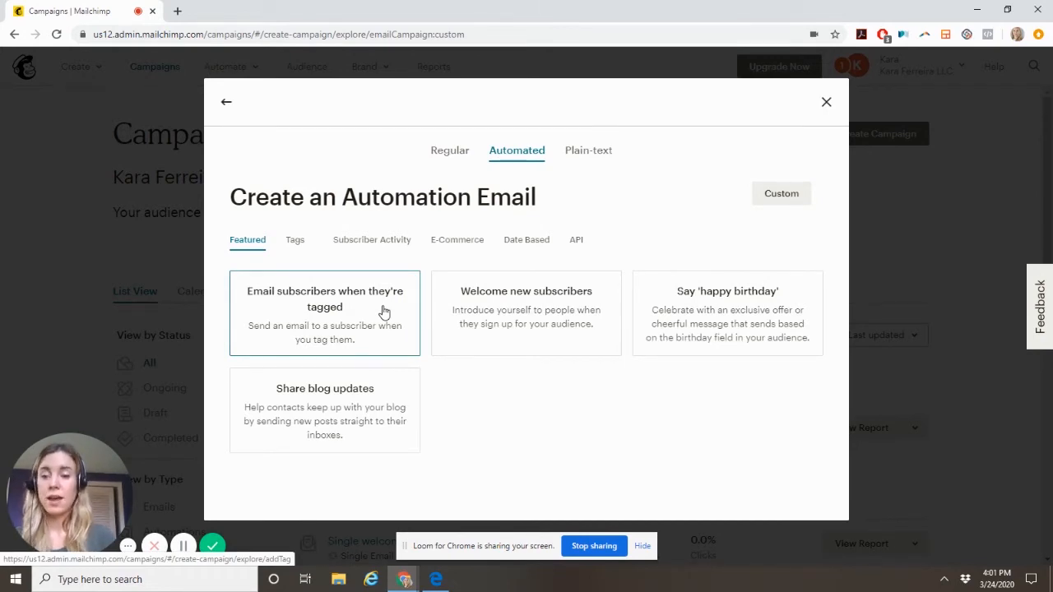
pyautogui.click(324, 312)
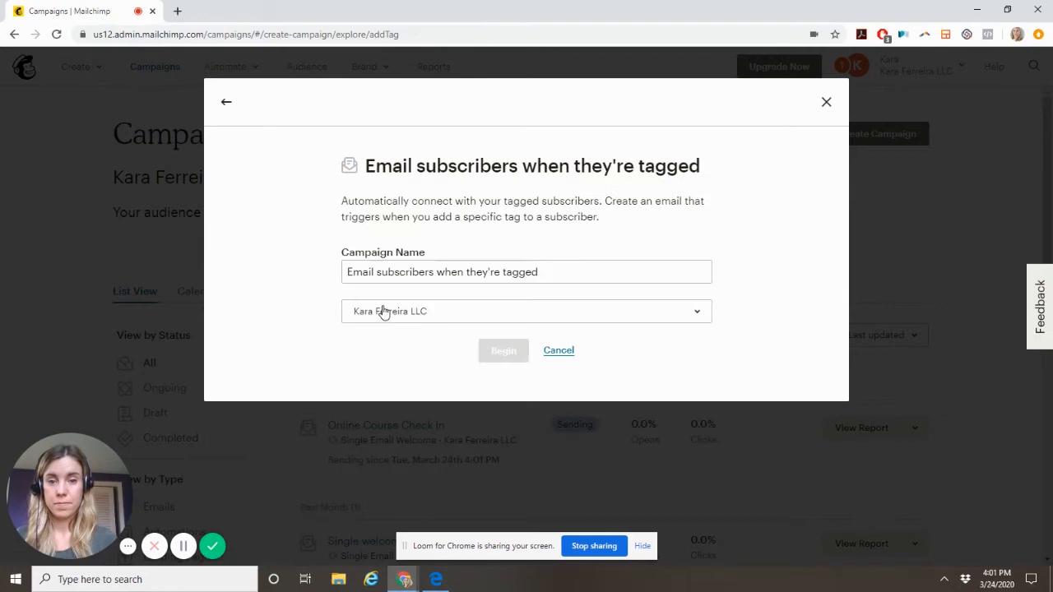
# Keep the Kara Ferreira LLC audience selected and begin the automation.
pyautogui.click(526, 311)
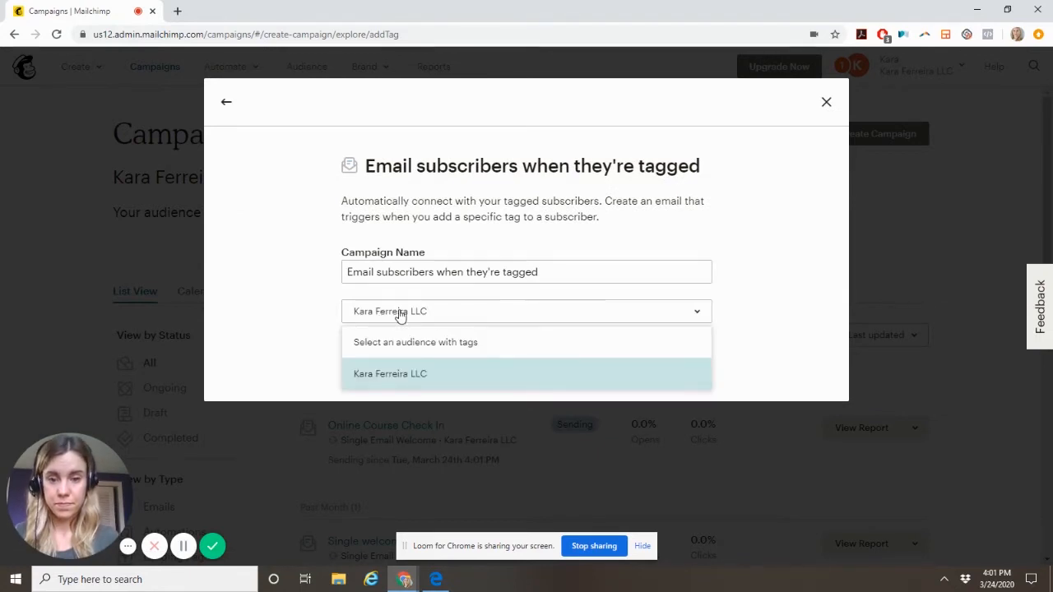
pyautogui.click(390, 373)
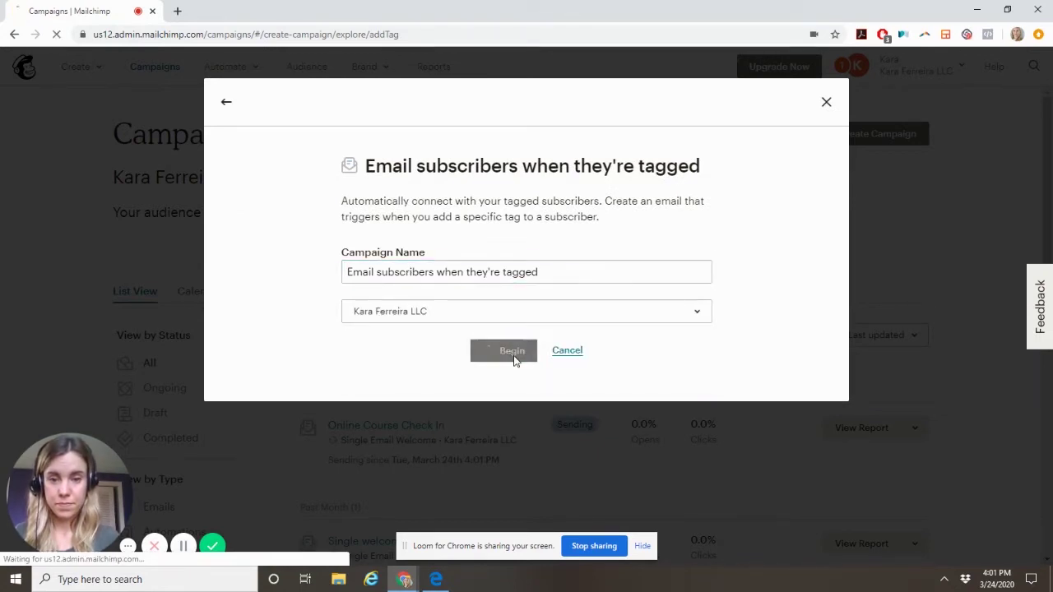
pyautogui.click(503, 350)
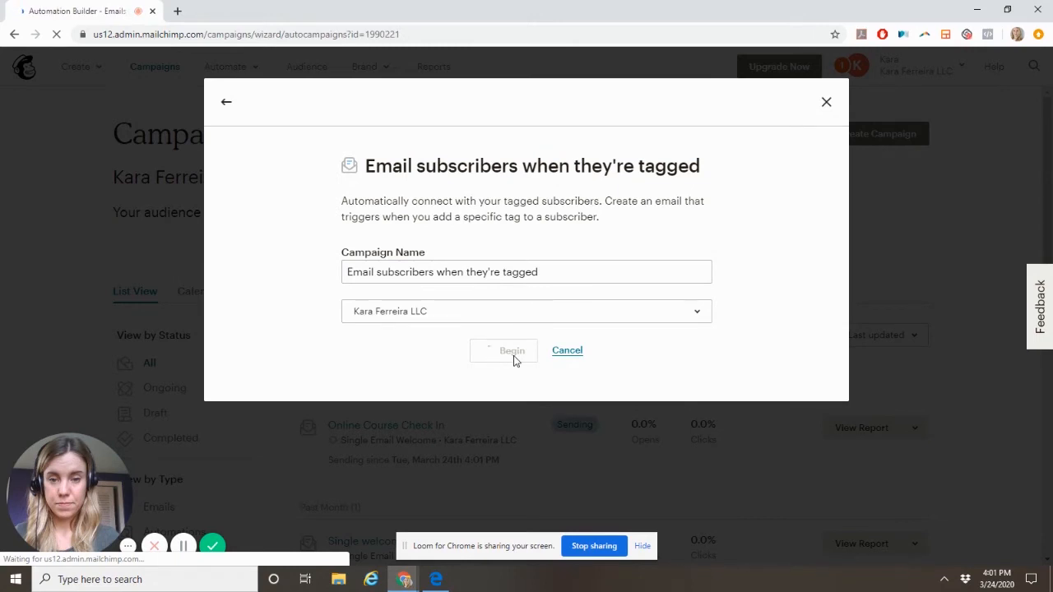
# Edit the email's trigger, keeping the Client tag as the trigger tag.
pyautogui.click(503, 350)
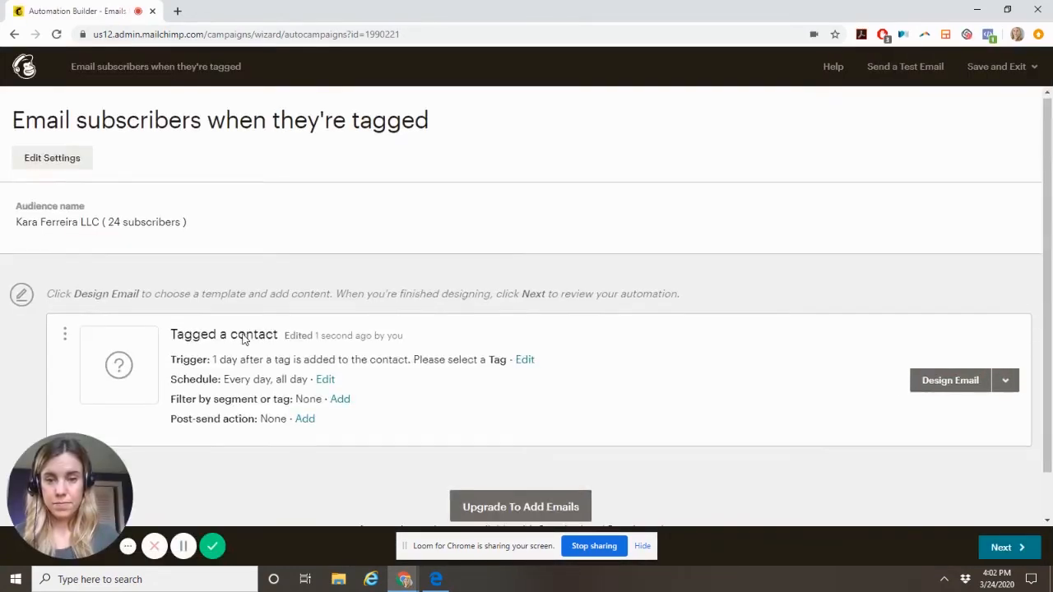
pyautogui.scroll(-3)
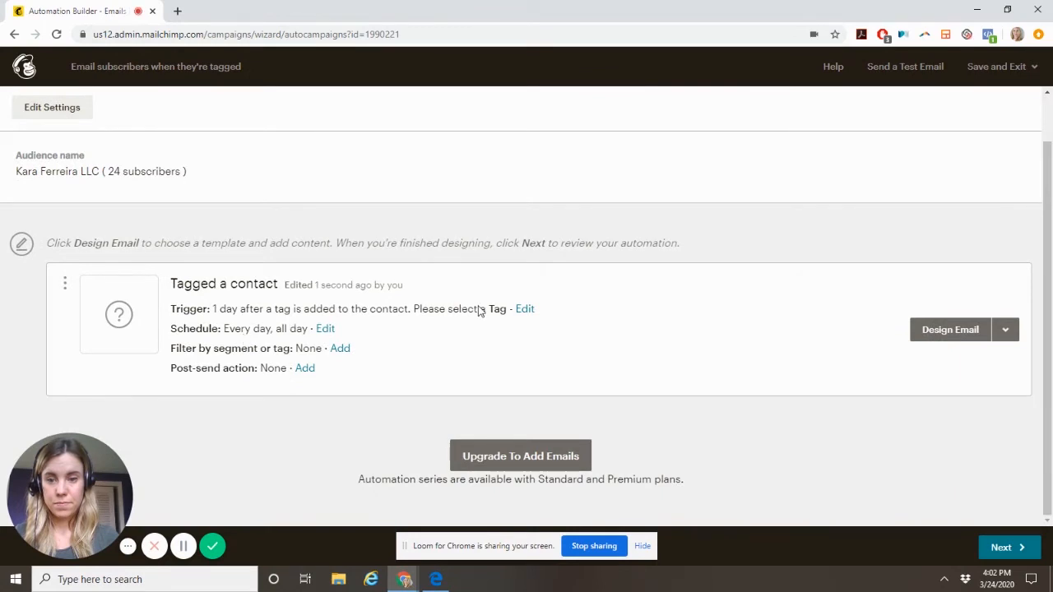
pyautogui.moveTo(521, 317)
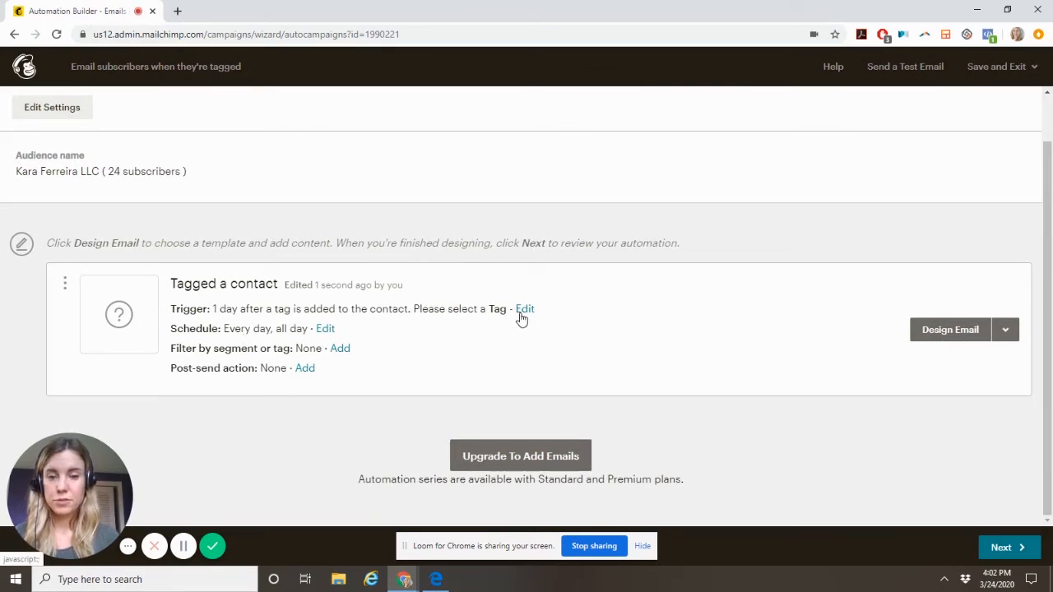
pyautogui.click(525, 309)
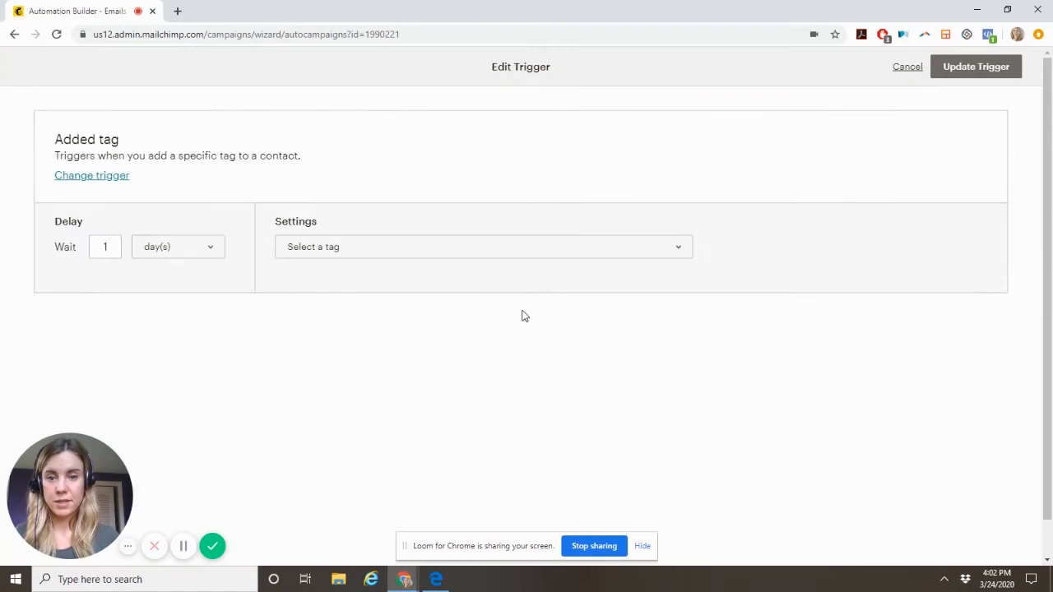
pyautogui.click(484, 247)
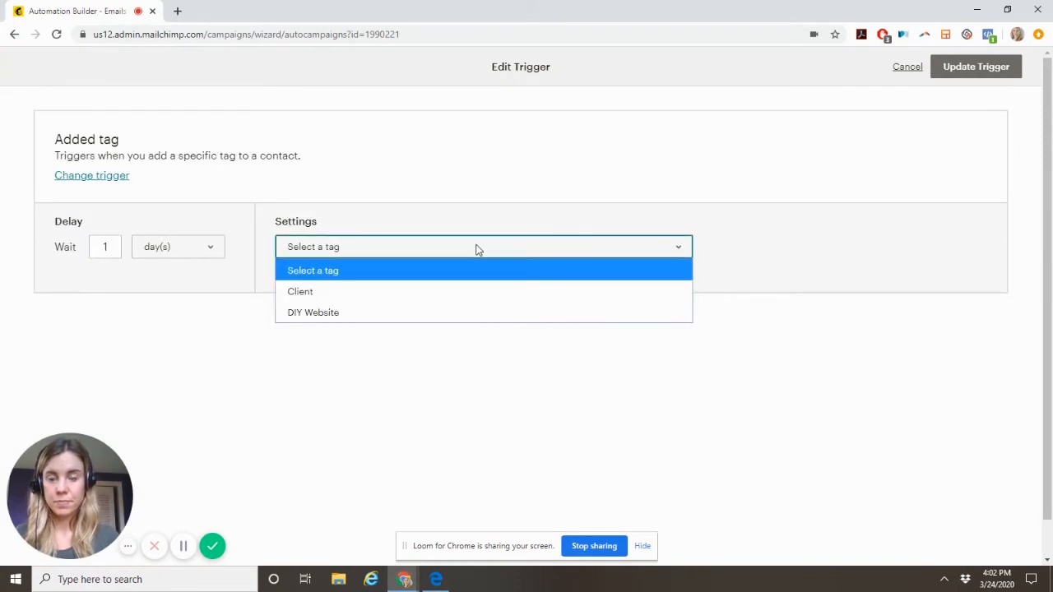
pyautogui.moveTo(464, 291)
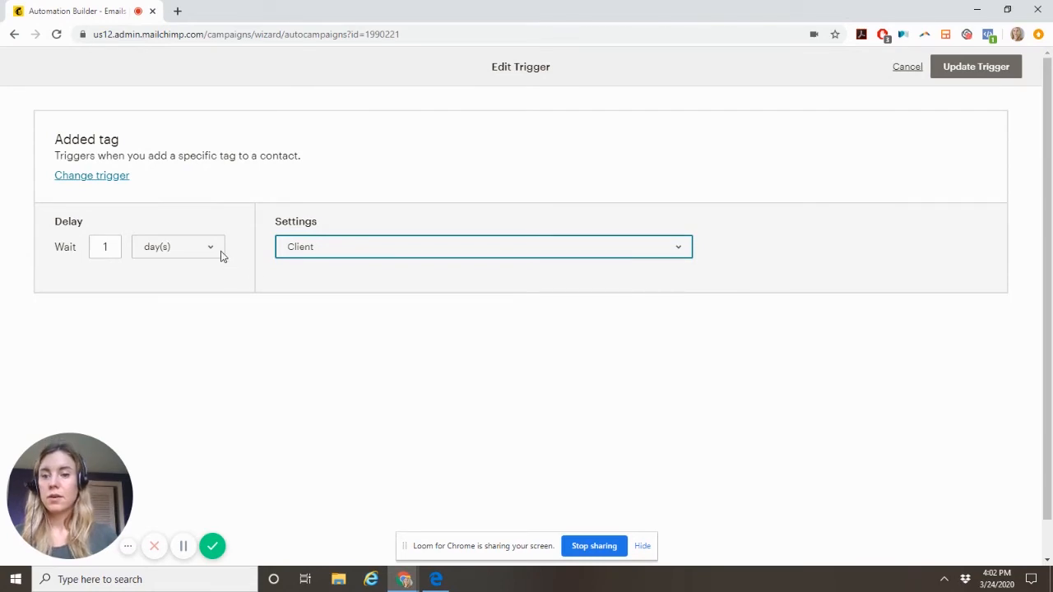
# Set the trigger delay to 2 weeks and update the trigger.
pyautogui.click(178, 247)
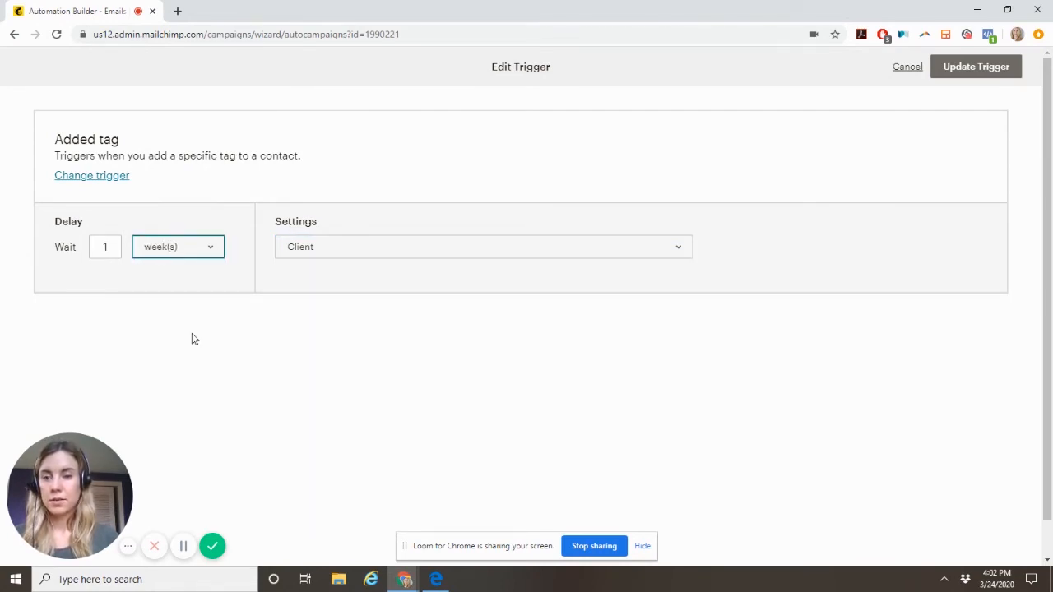
pyautogui.click(106, 247)
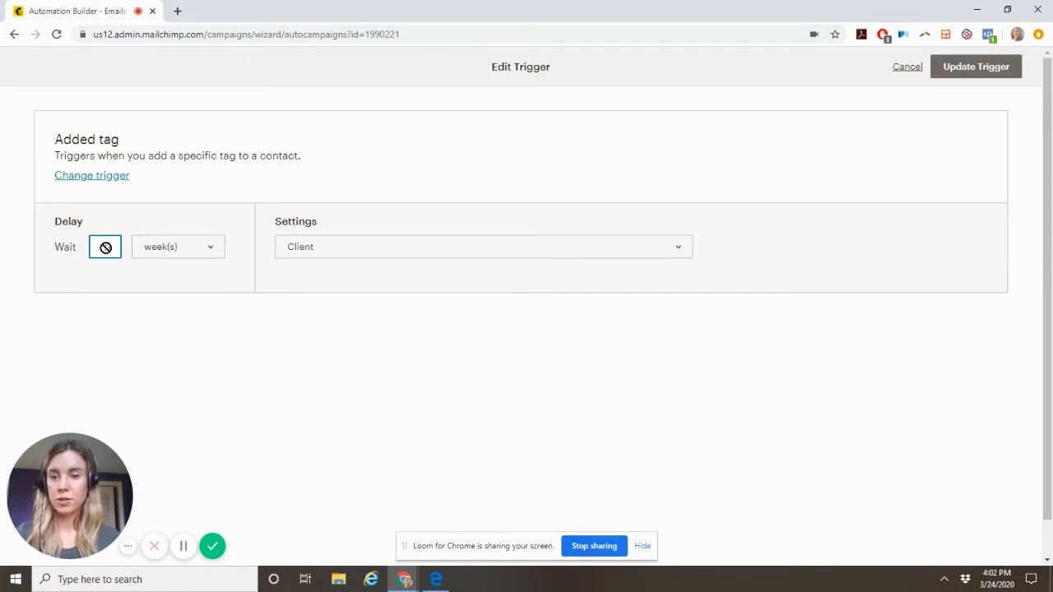
pyautogui.write('2')
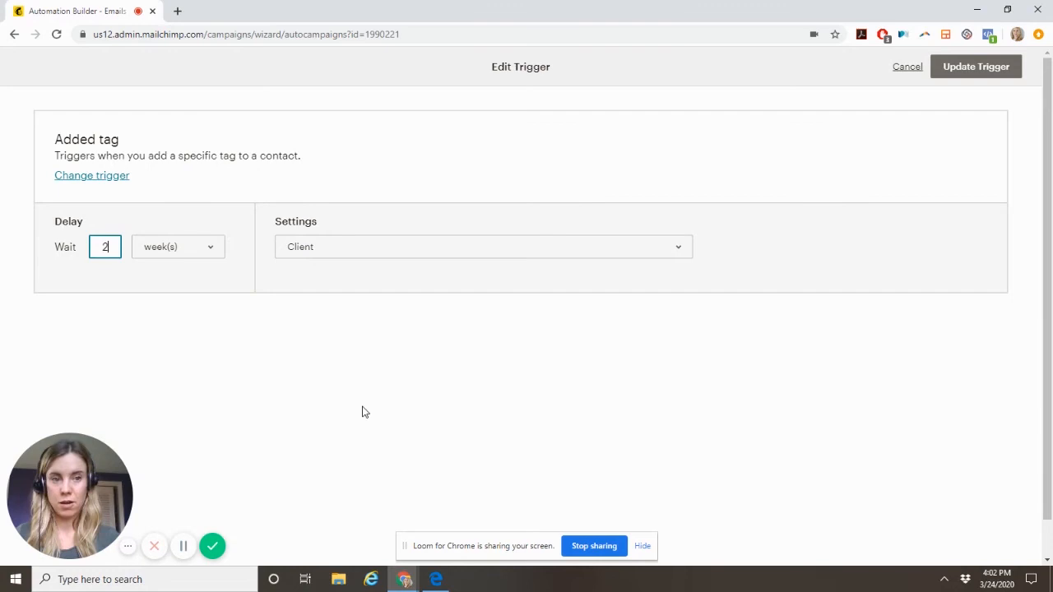
pyautogui.moveTo(609, 286)
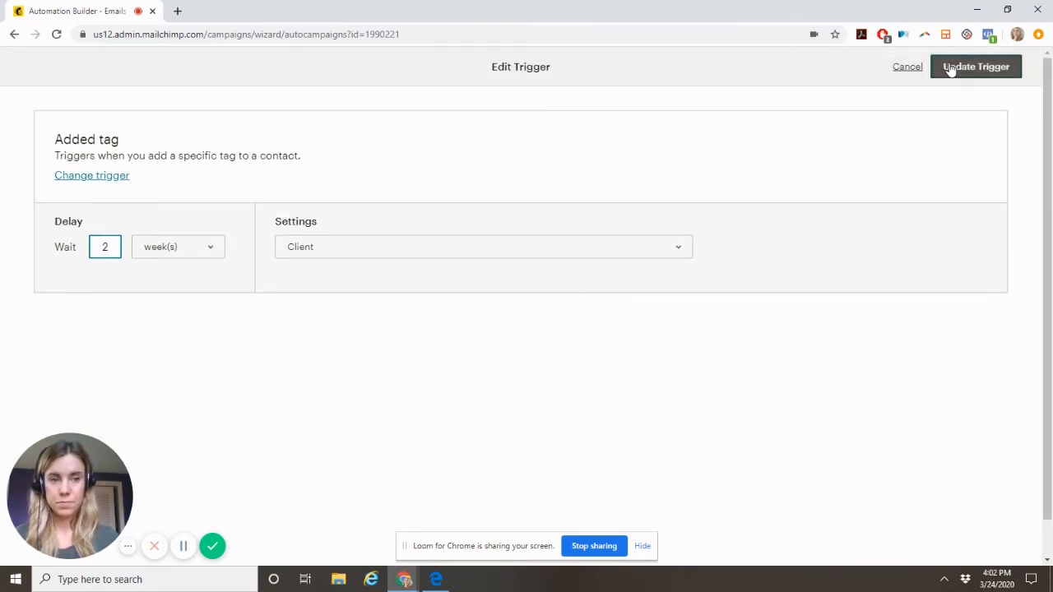
pyautogui.click(975, 66)
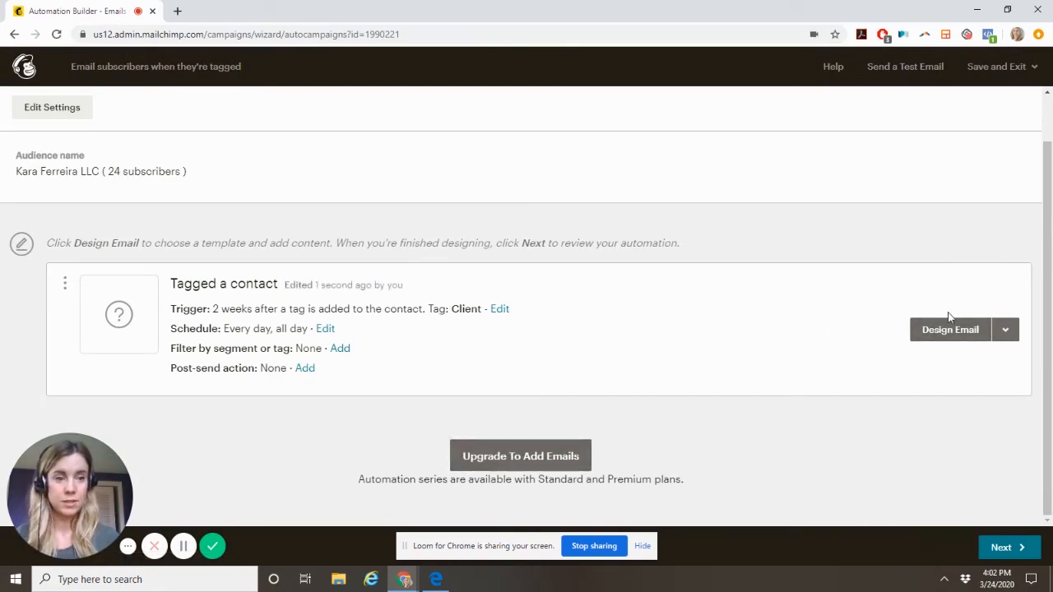
pyautogui.moveTo(950, 329)
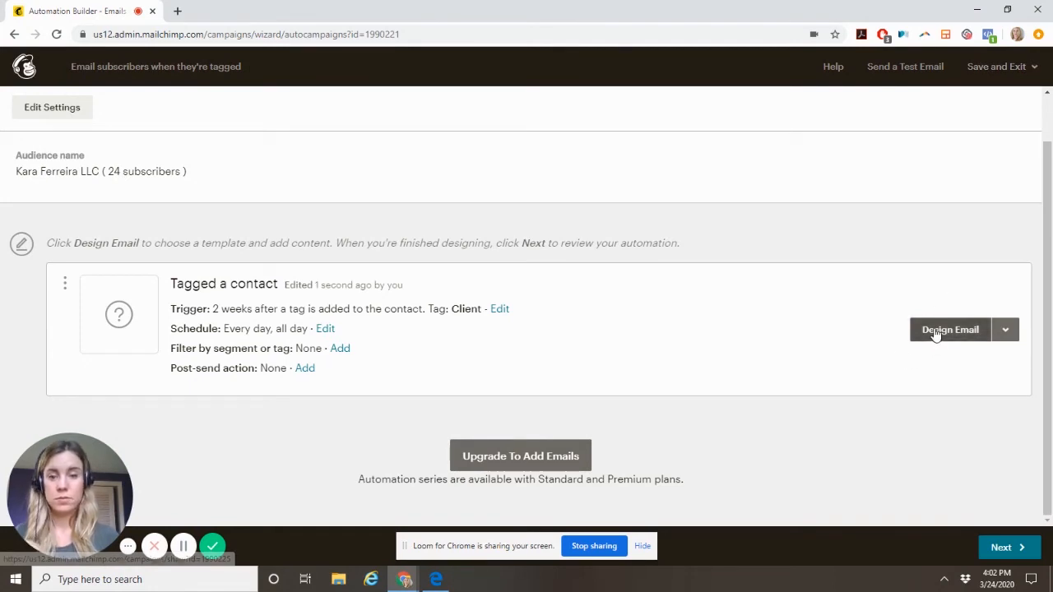
pyautogui.moveTo(964, 273)
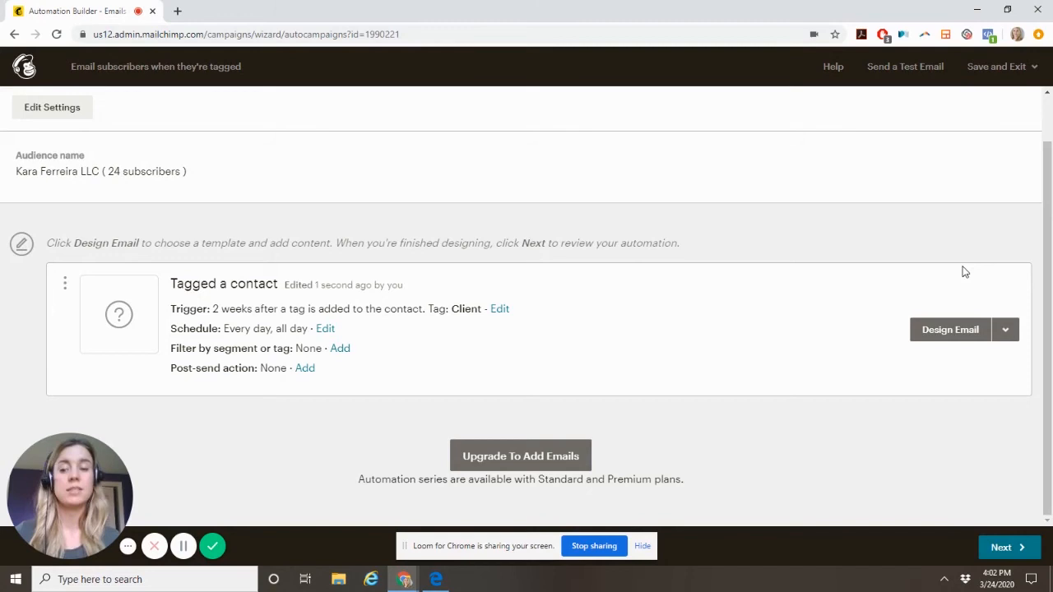
pyautogui.moveTo(1000, 66)
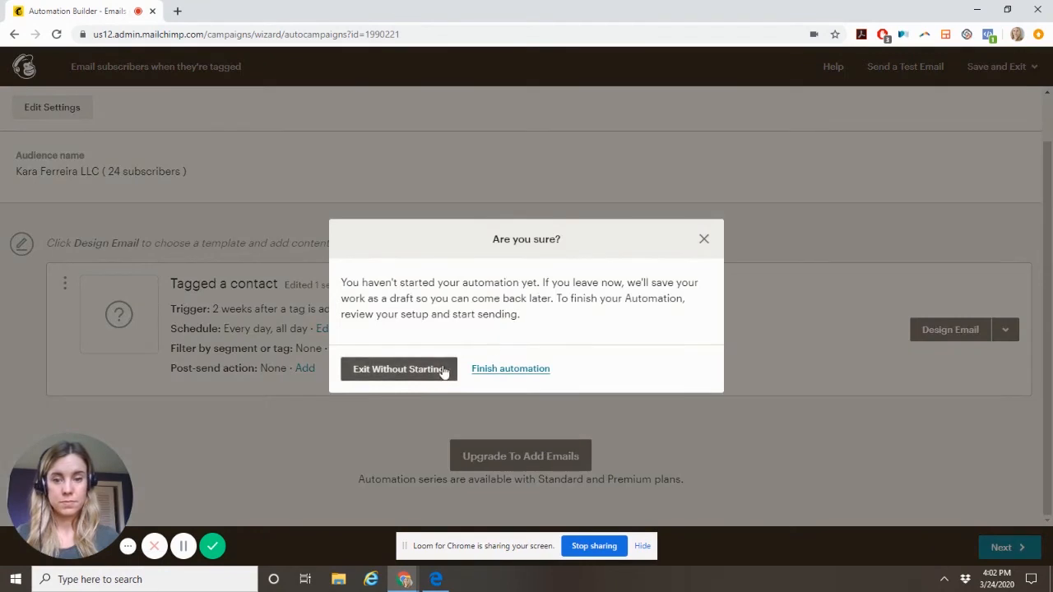
pyautogui.moveTo(546, 390)
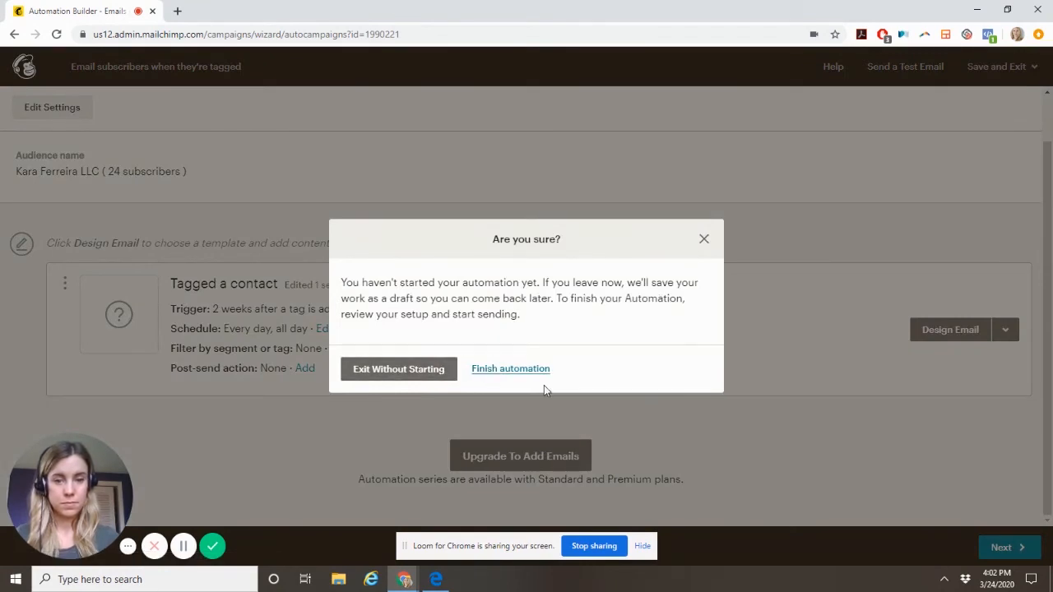
# Exit without starting, leaving the 2-week automation as a draft.
pyautogui.click(398, 368)
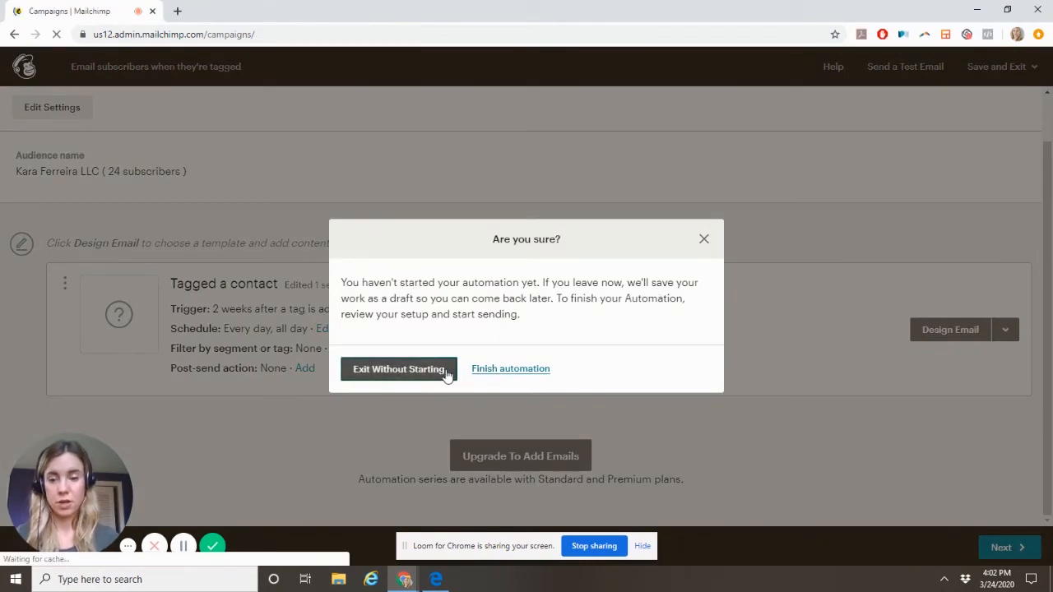
pyautogui.click(399, 368)
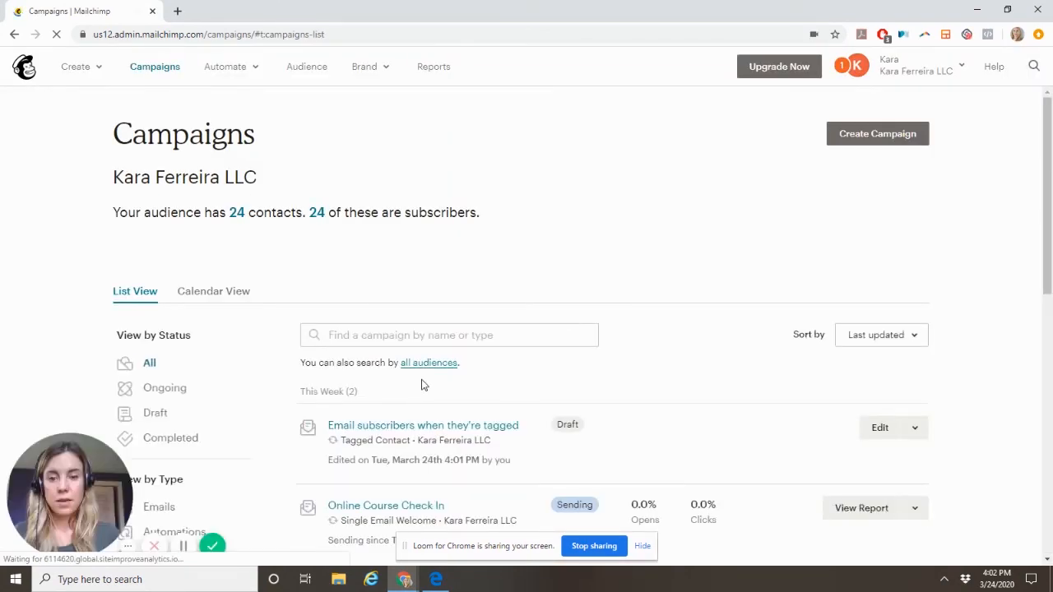
# Create a second 'Email subscribers when they're tagged' automation and begin it.
pyautogui.scroll(-3)
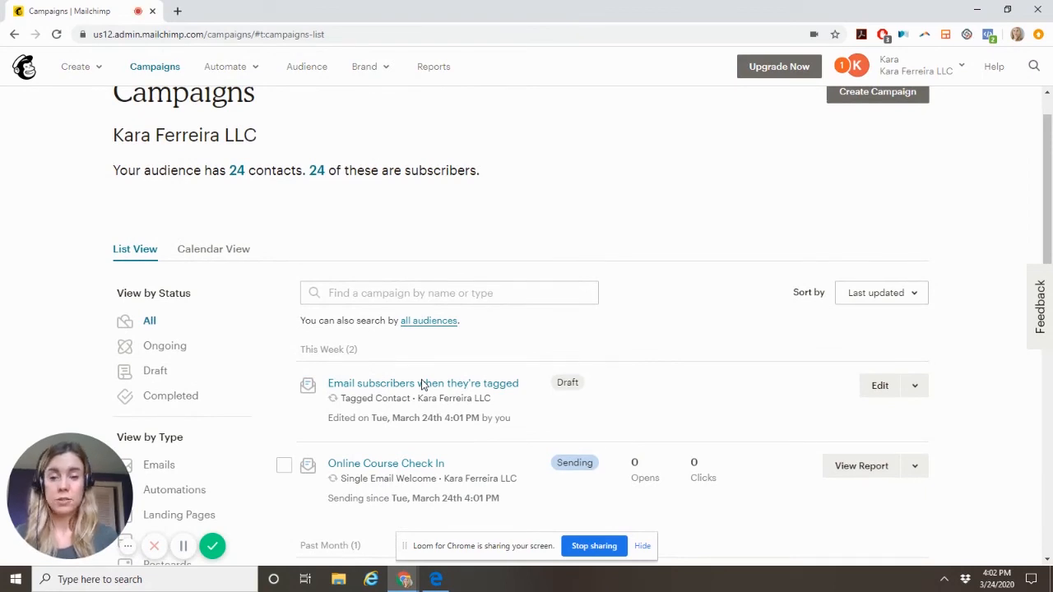
pyautogui.scroll(3)
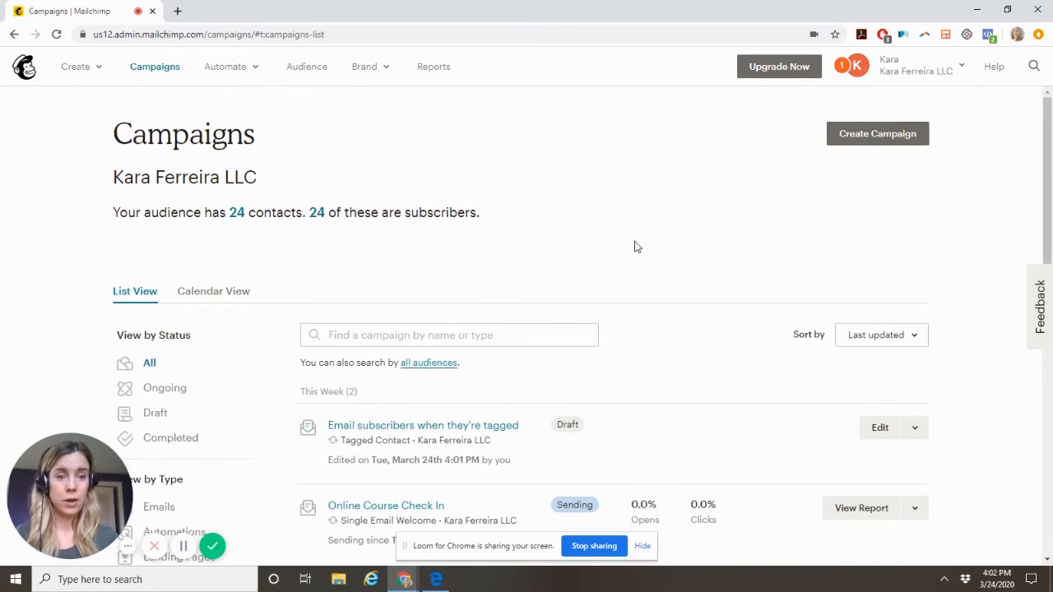
pyautogui.click(877, 133)
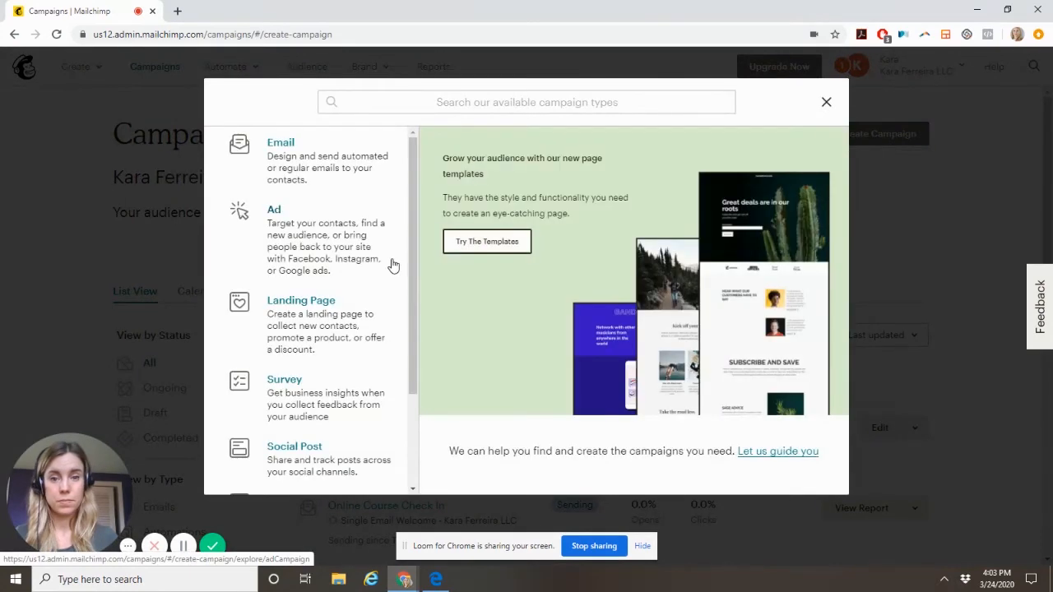
pyautogui.click(280, 141)
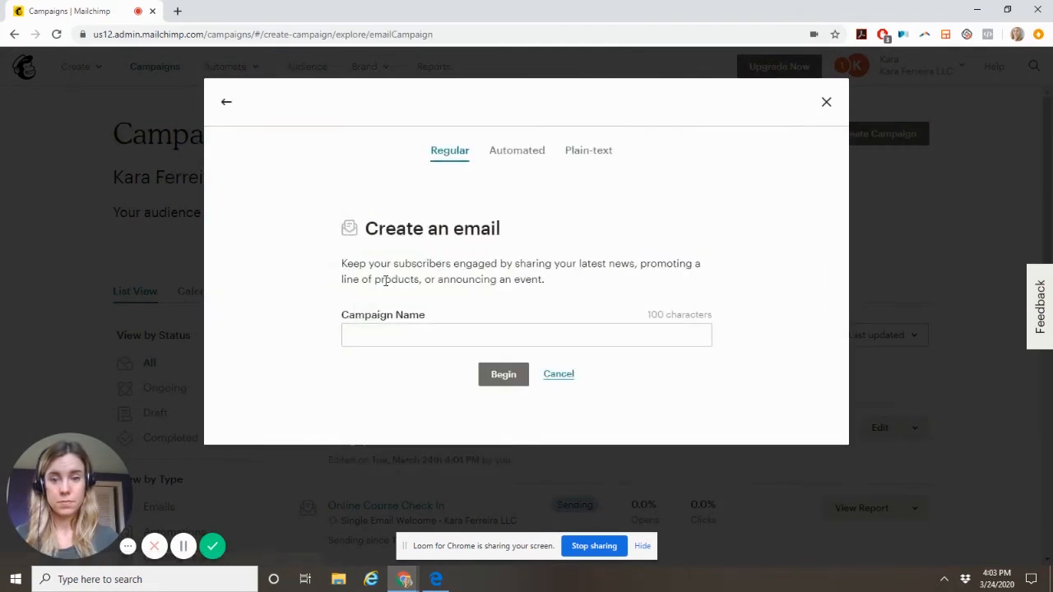
pyautogui.click(516, 150)
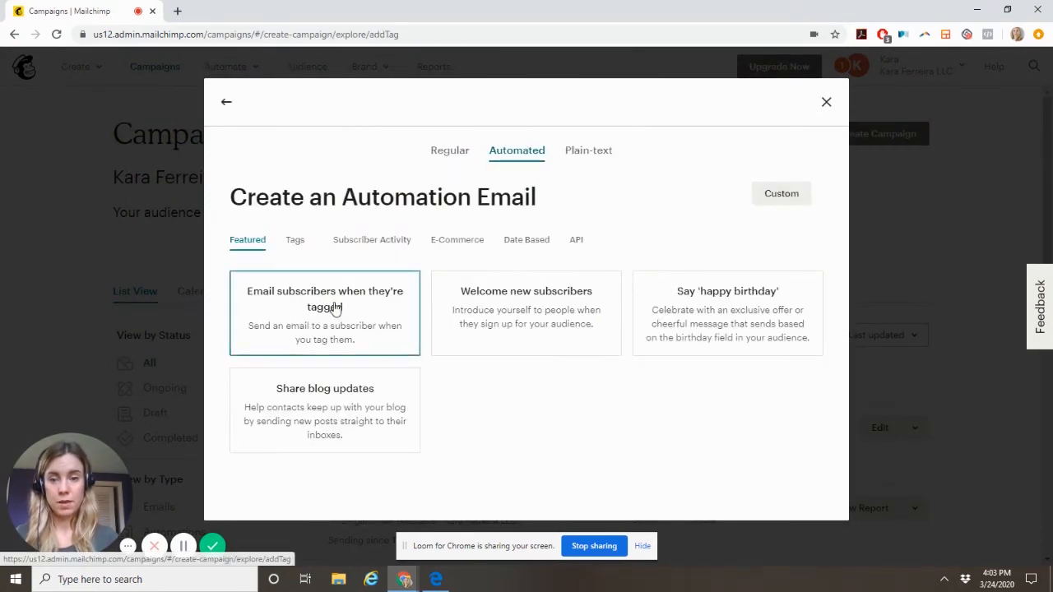
pyautogui.click(324, 312)
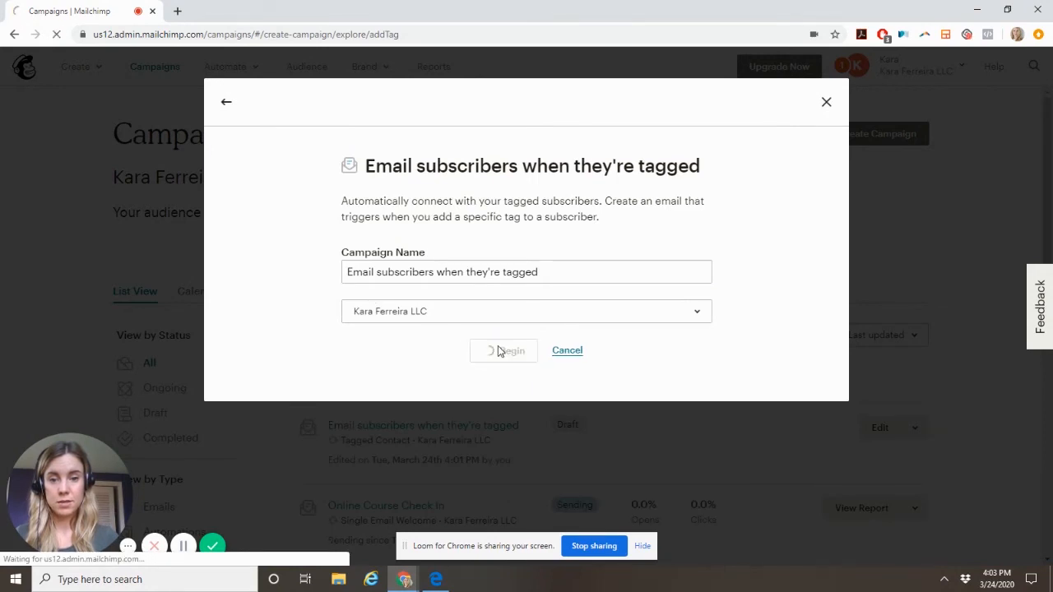
pyautogui.click(503, 348)
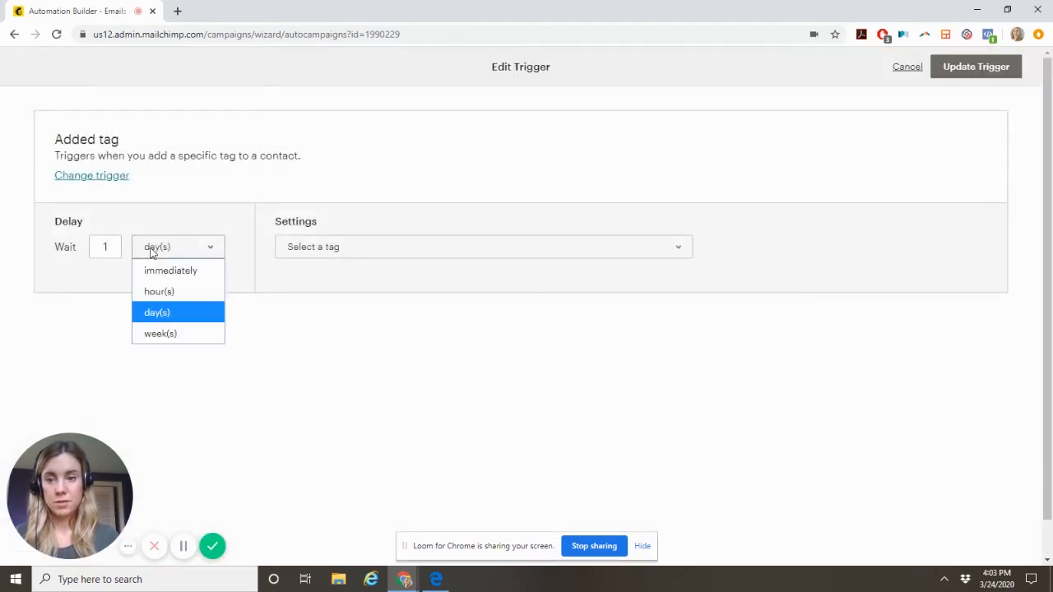
# Set the trigger to 3 weeks after the Client tag is added and update it.
pyautogui.click(161, 332)
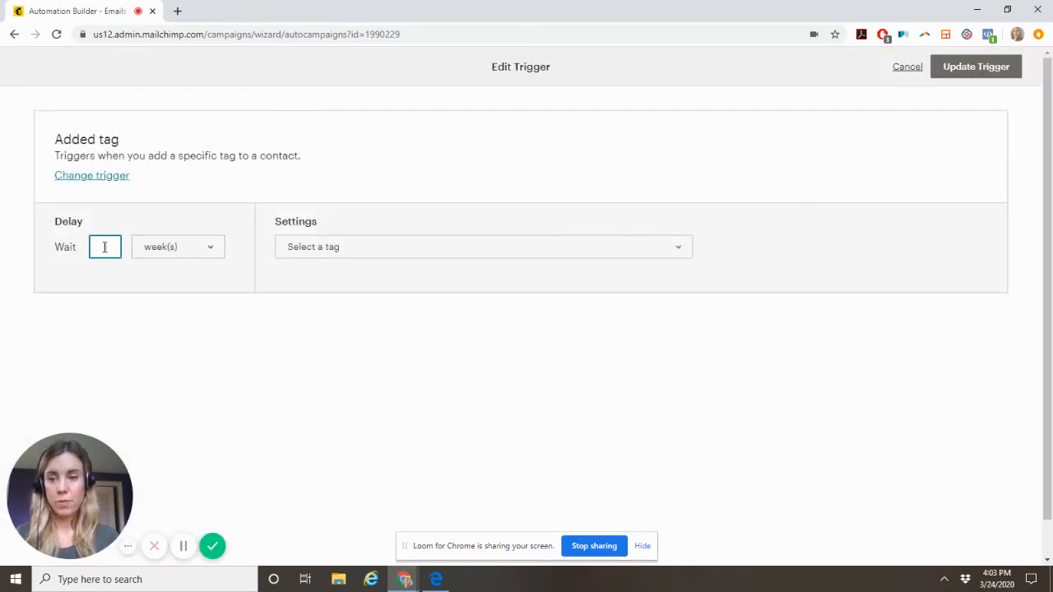
pyautogui.click(484, 247)
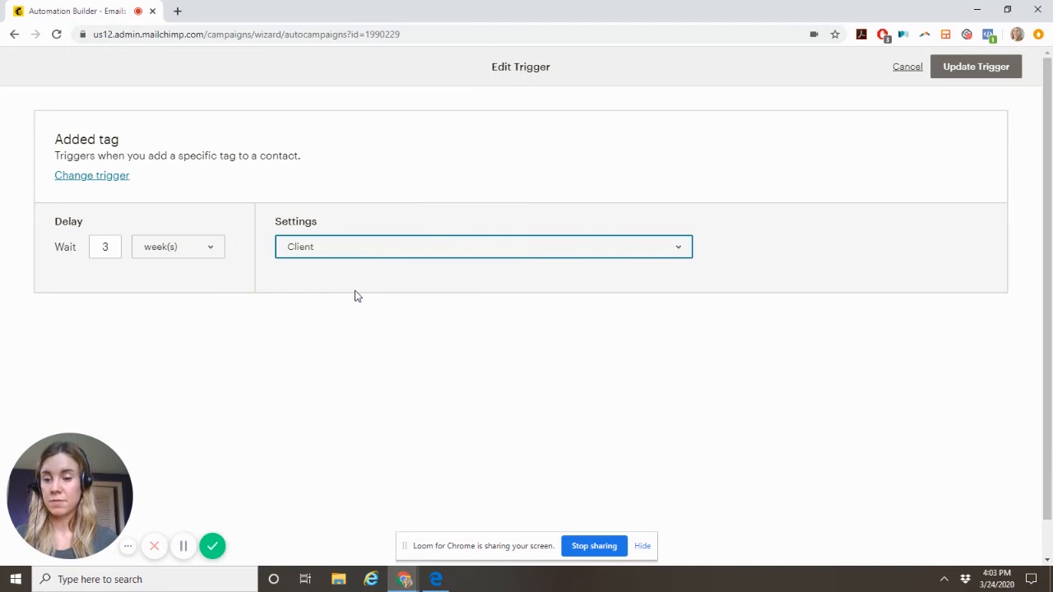
pyautogui.moveTo(669, 217)
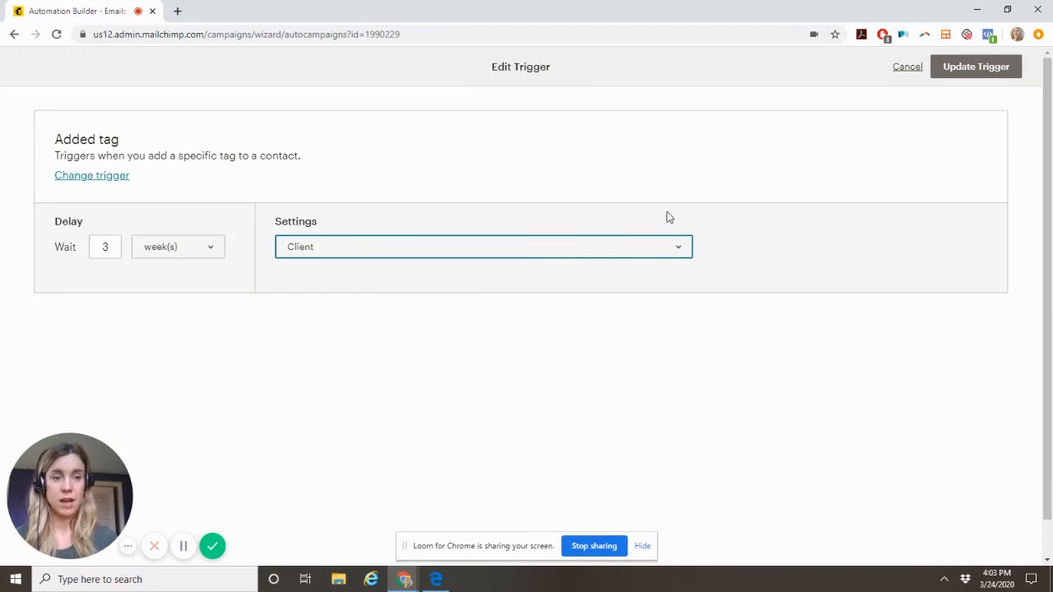
pyautogui.click(975, 66)
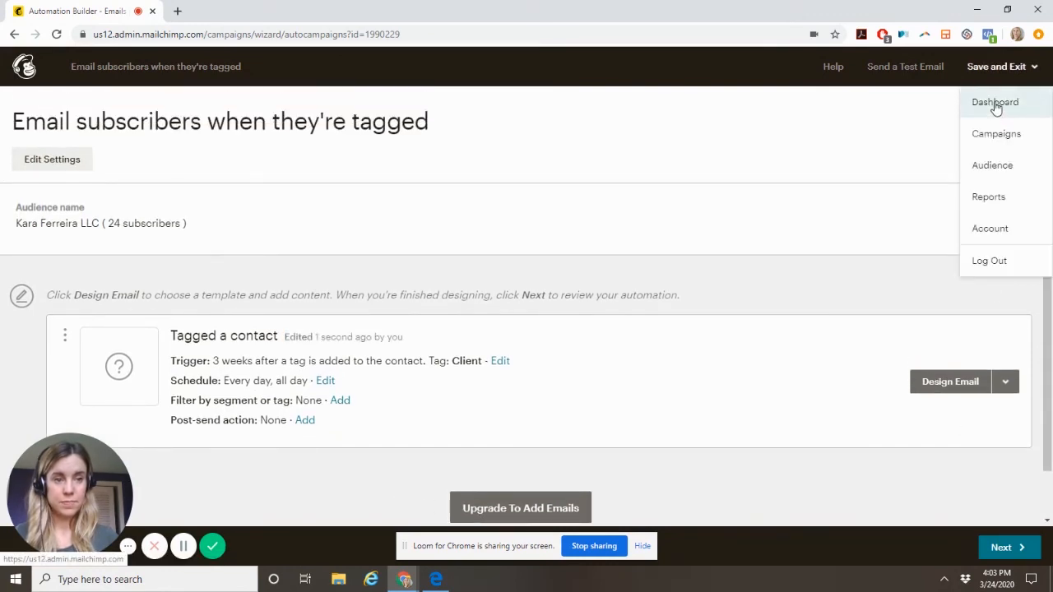
pyautogui.moveTo(997, 133)
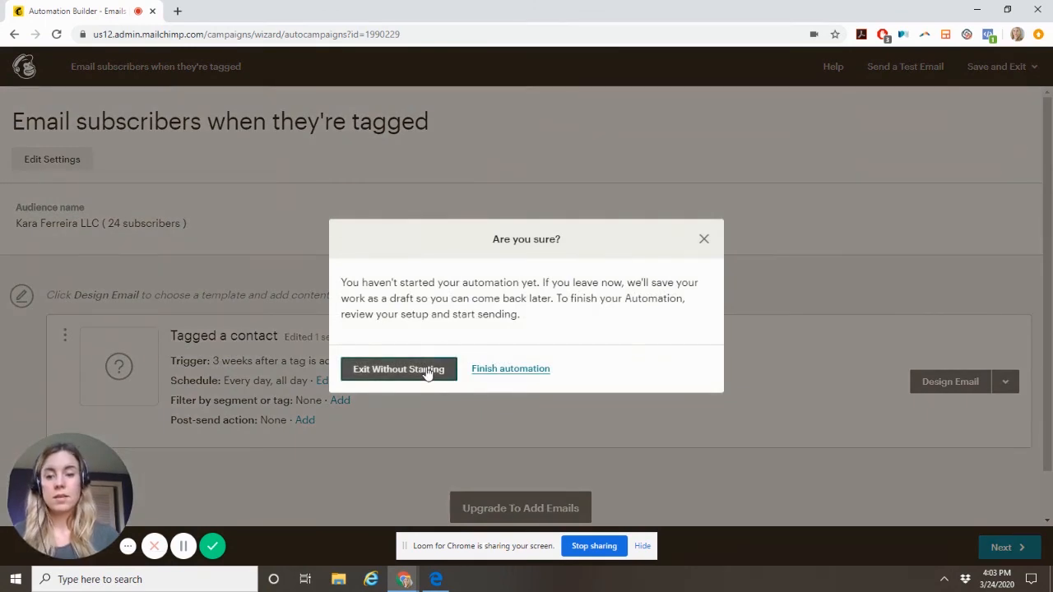
# Exit the 3-week Client-tag automation without starting, keeping it as a draft.
pyautogui.click(398, 368)
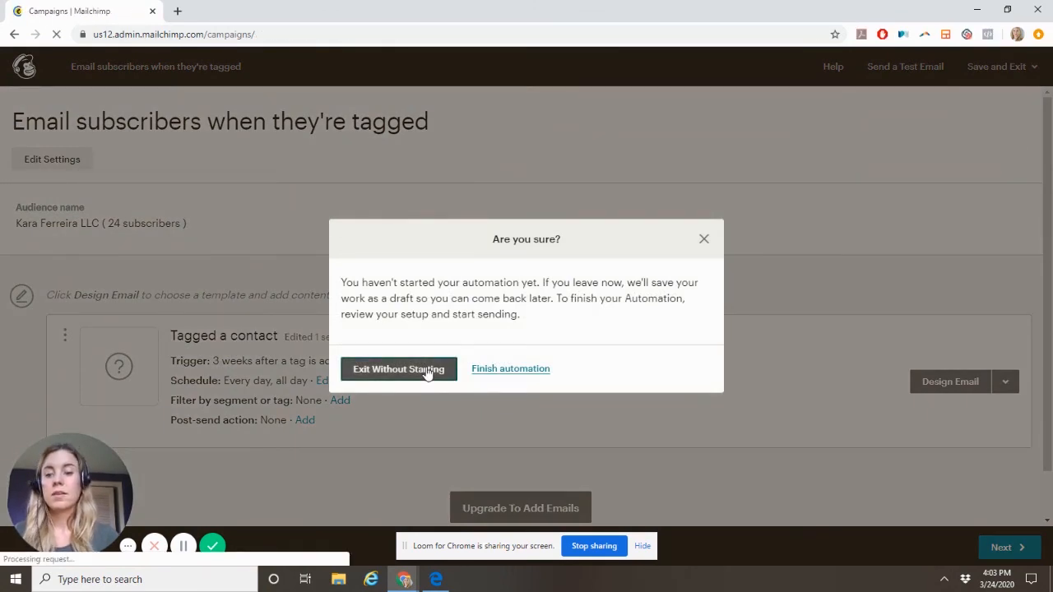
pyautogui.click(398, 368)
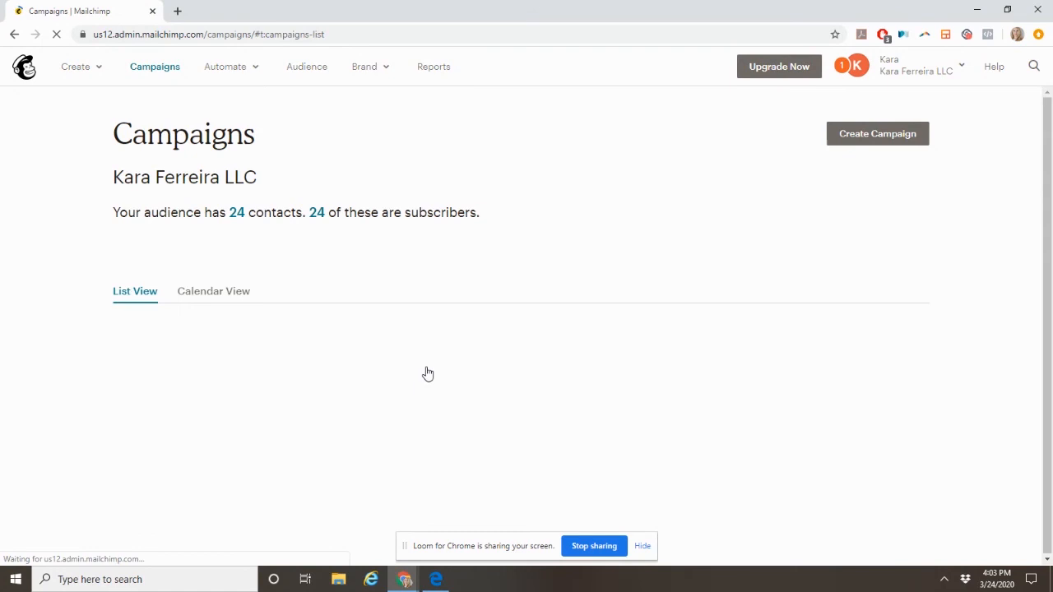